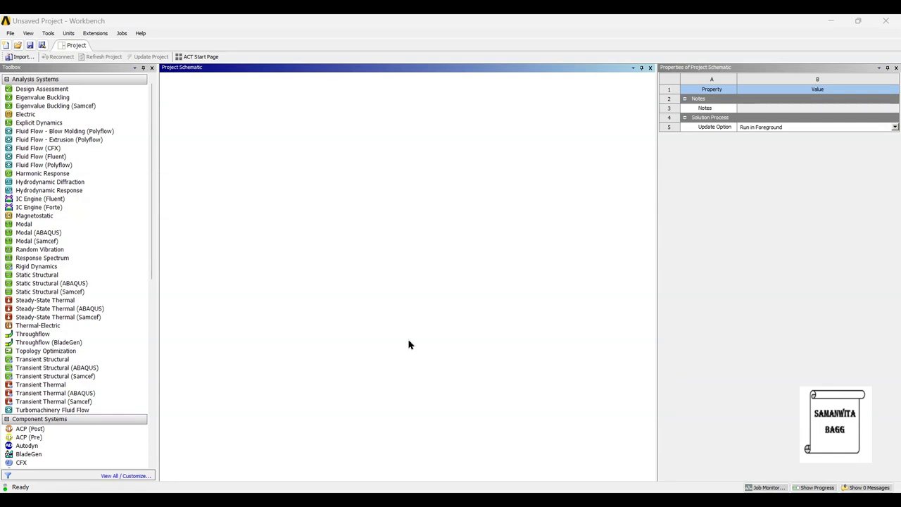
pyautogui.moveTo(504, 350)
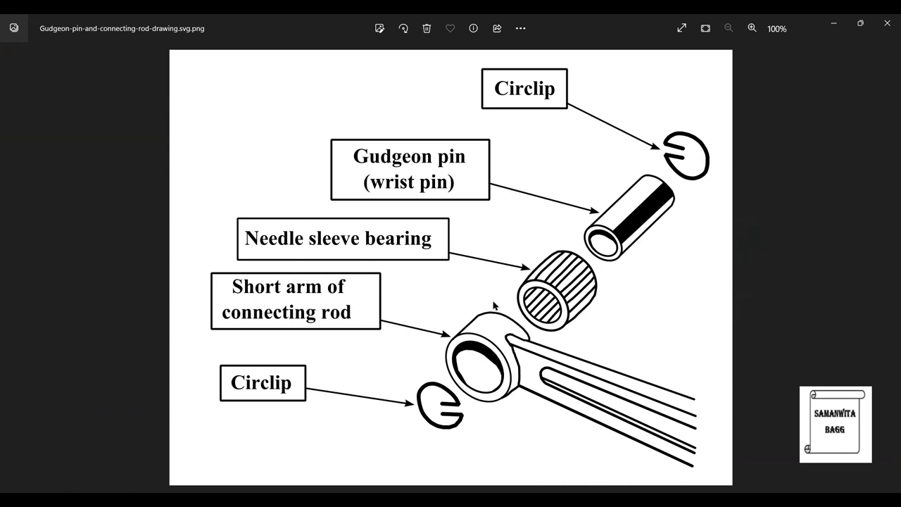
pyautogui.moveTo(463, 197)
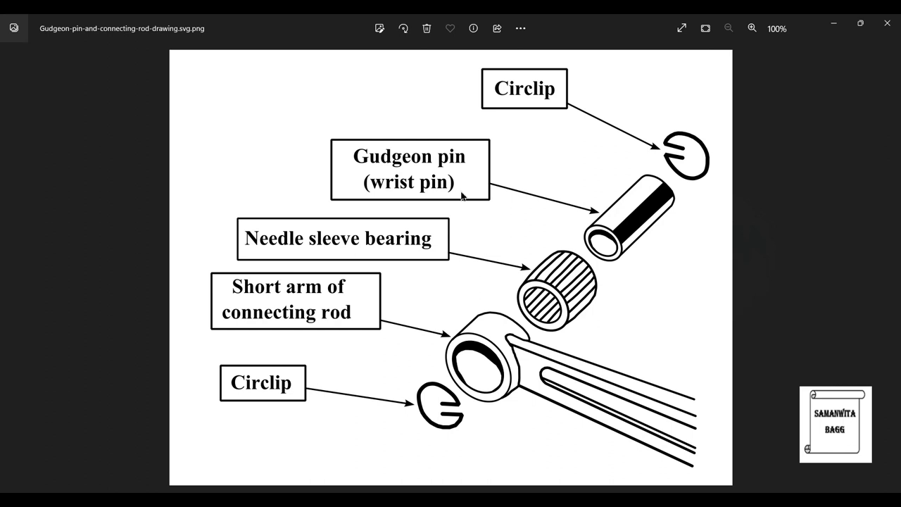
pyautogui.moveTo(470, 225)
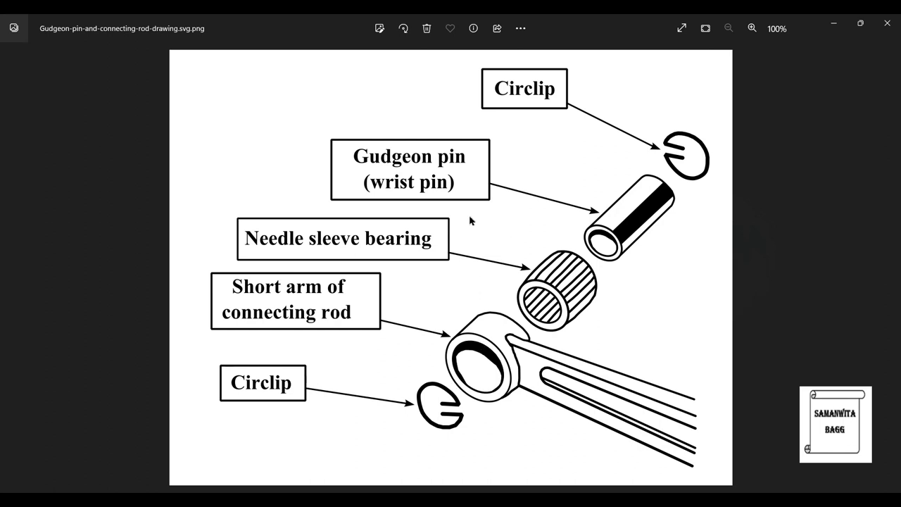
pyautogui.moveTo(479, 186)
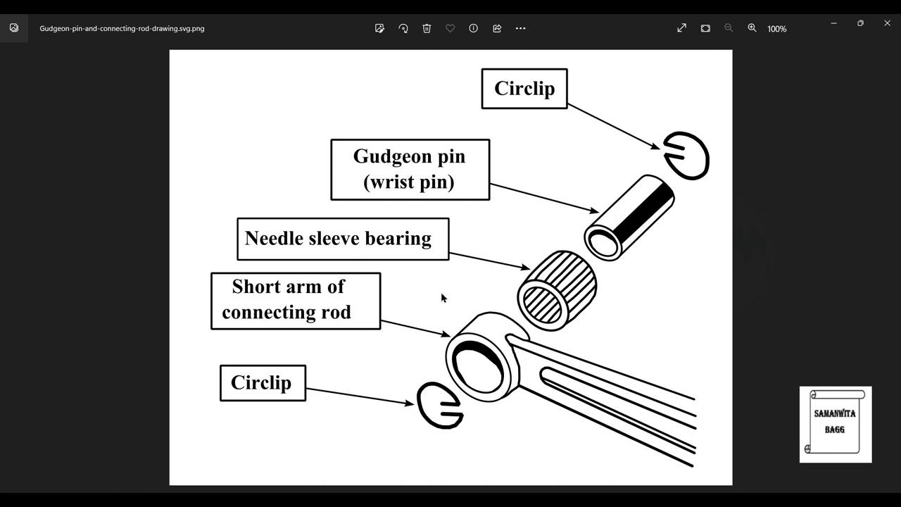
pyautogui.moveTo(609, 284)
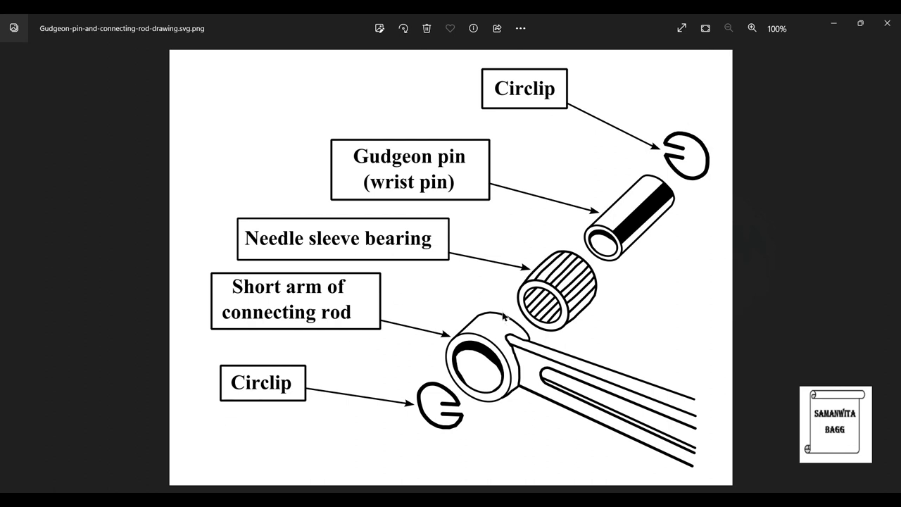
pyautogui.moveTo(499, 232)
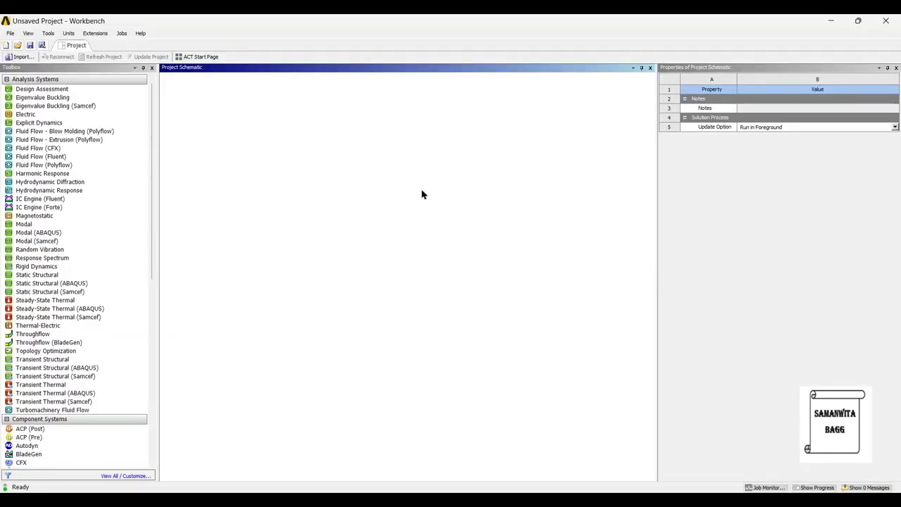
pyautogui.moveTo(211, 286)
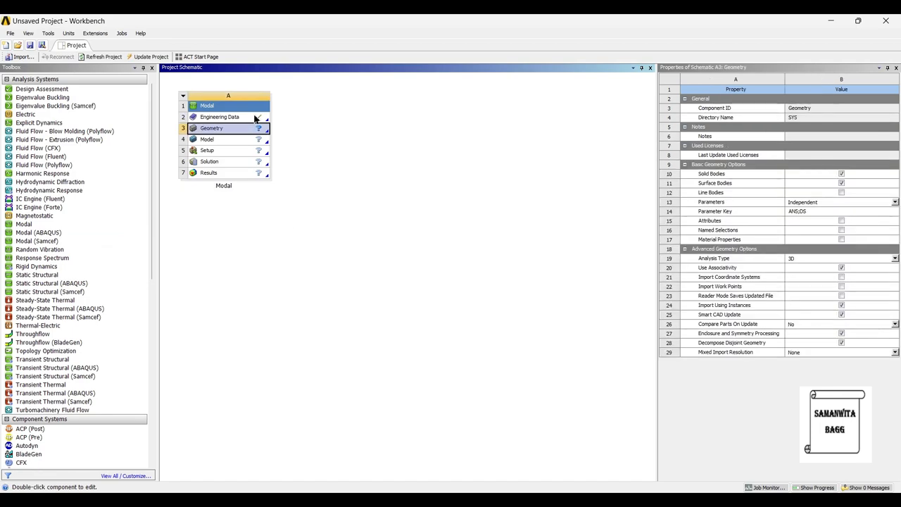
# - Open the Modal system's Engineering Data to manage its materials
pyautogui.doubleClick(220, 117)
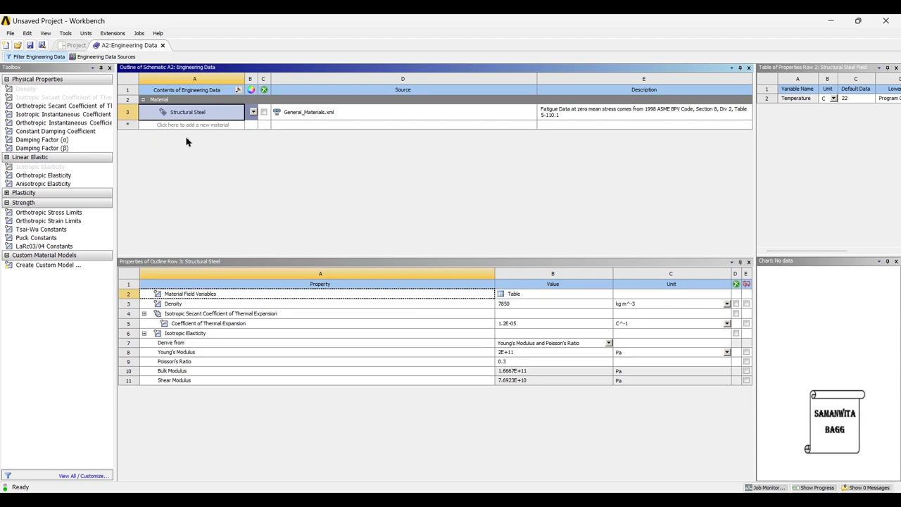
# - Add a new Alloy Steel material with density 7700
pyautogui.click(190, 124)
pyautogui.write('Alloy Steel')
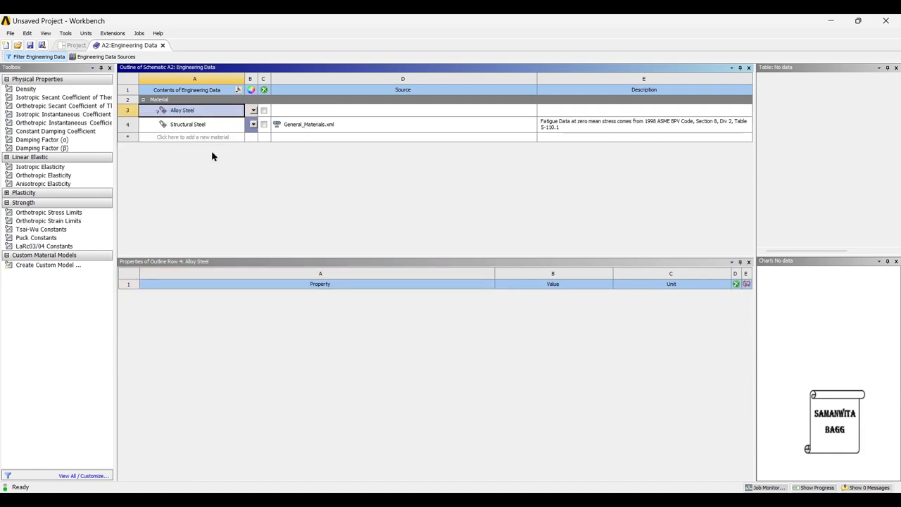
pyautogui.moveTo(224, 198)
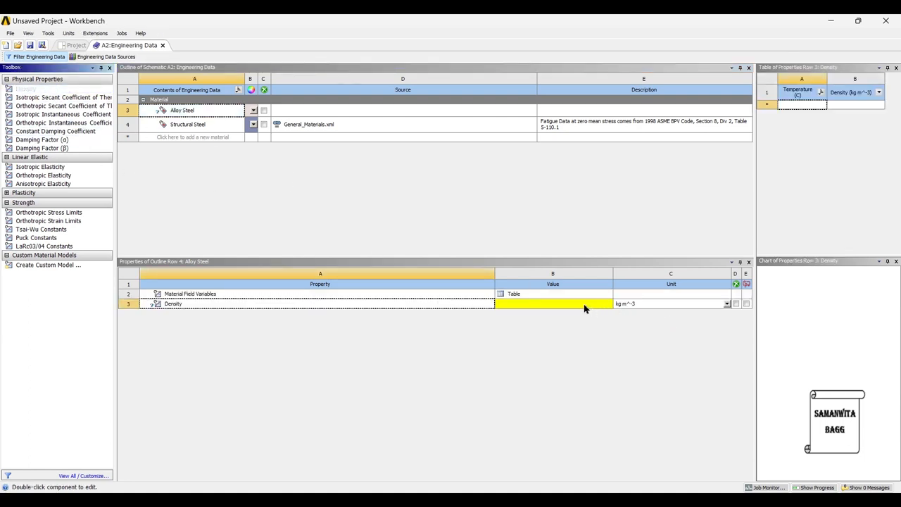
pyautogui.click(552, 304)
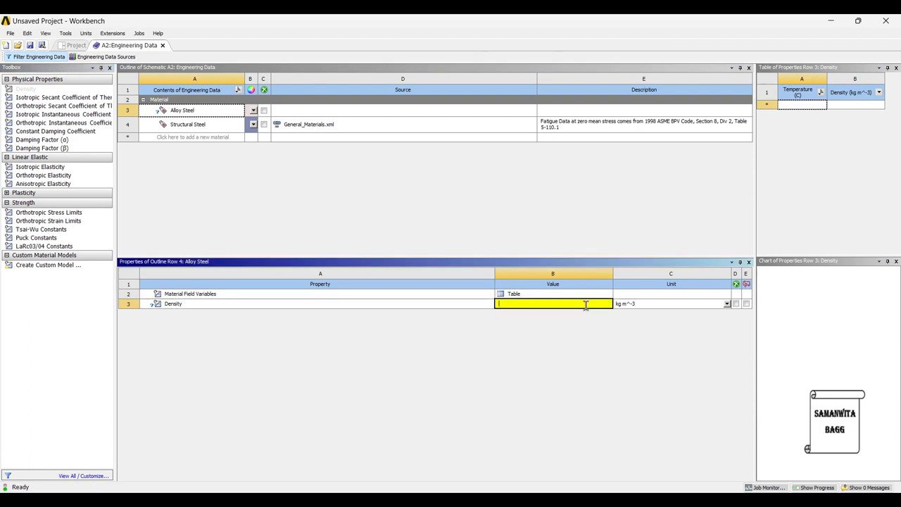
pyautogui.write('7700')
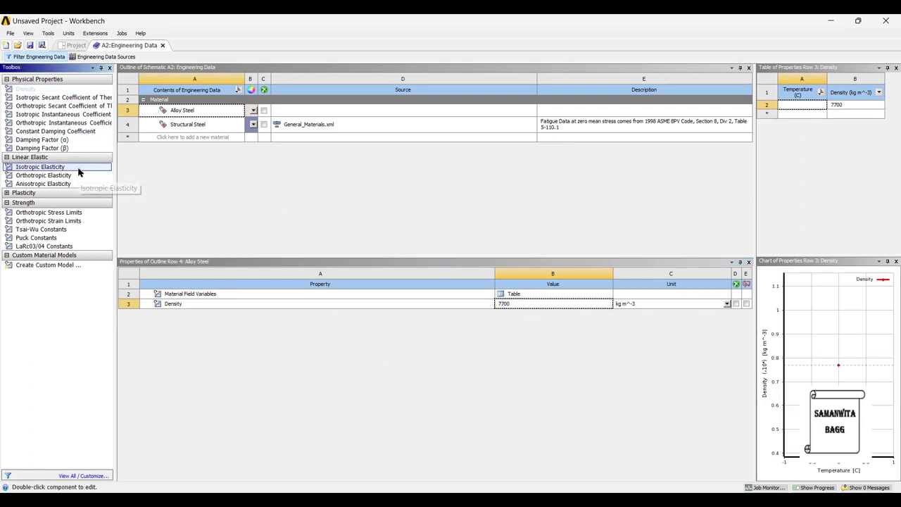
# - Give Alloy Steel isotropic elasticity with Young's modulus 2.1E+11 and Poisson's ratio 0.28, then return to the project
pyautogui.doubleClick(39, 167)
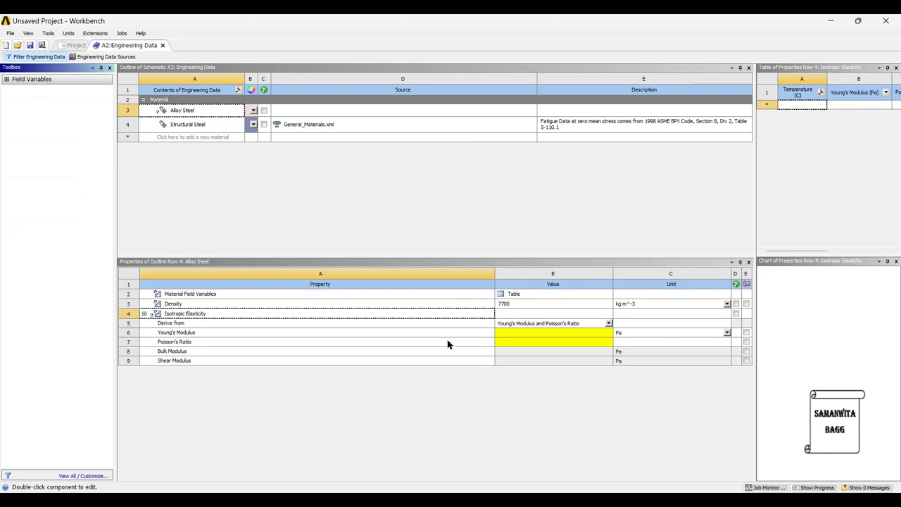
pyautogui.click(552, 333)
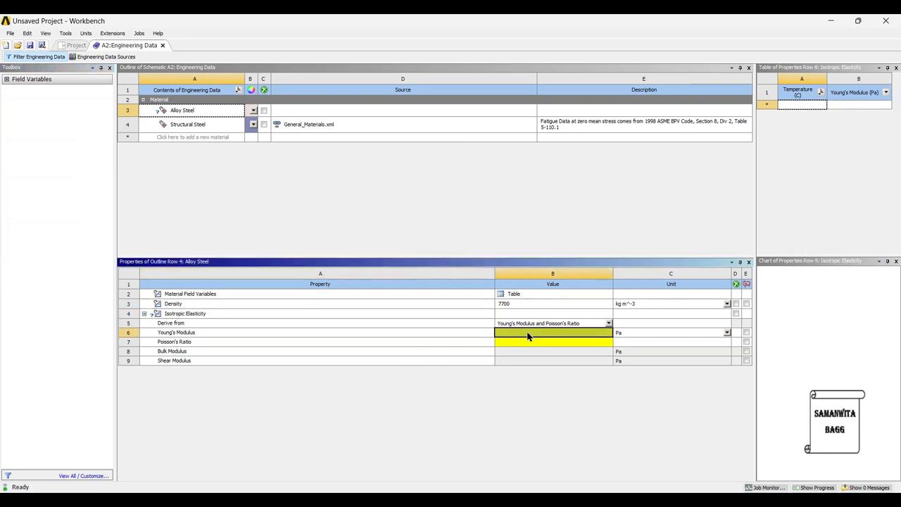
pyautogui.write('2.1E+11')
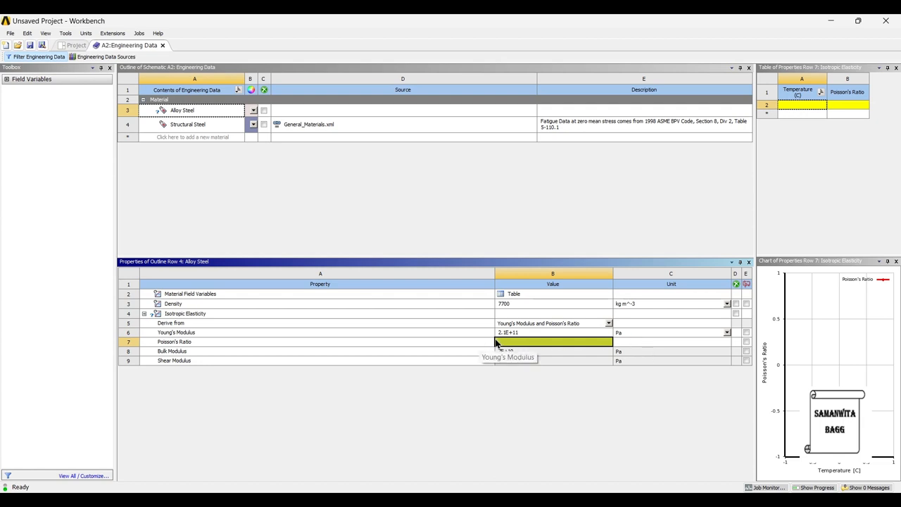
pyautogui.click(552, 342)
pyautogui.write('0.28')
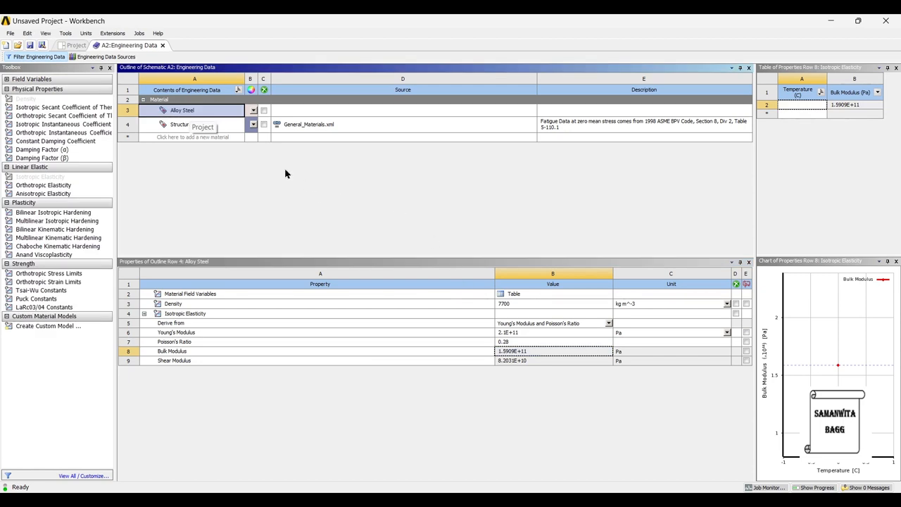
pyautogui.click(78, 45)
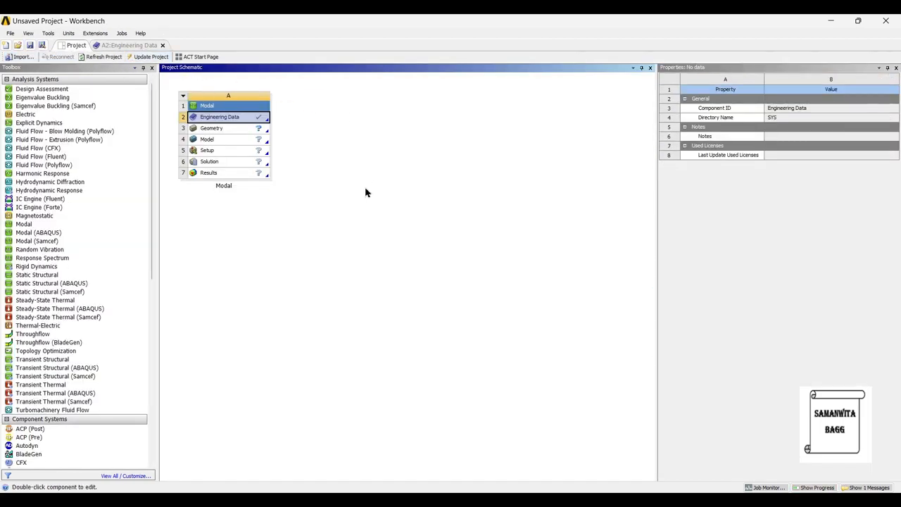
# - Import Piston Pin.stp as the Modal system's geometry via Import Geometry > Browse
pyautogui.click(212, 128)
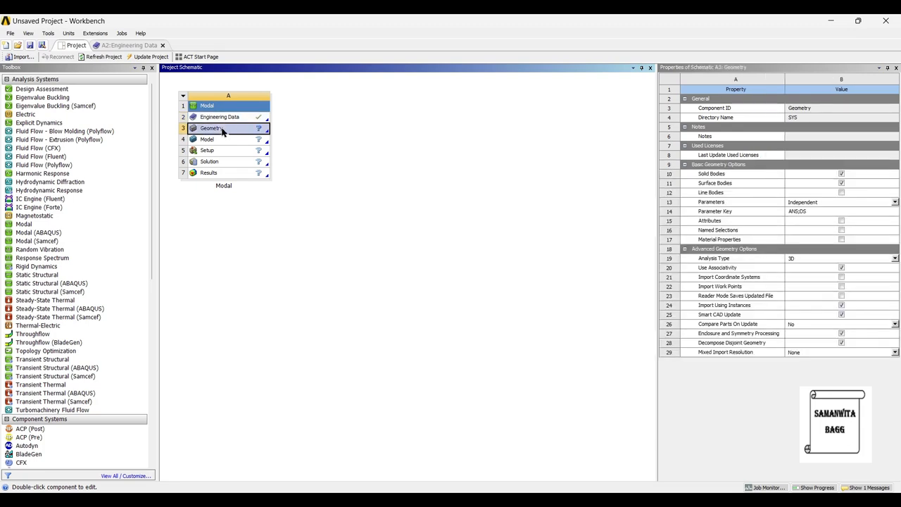
pyautogui.rightClick(211, 128)
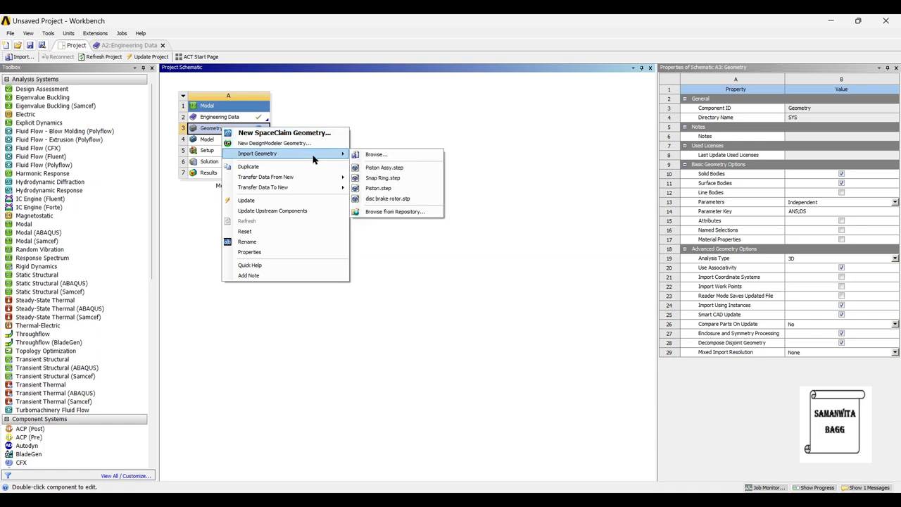
pyautogui.click(375, 153)
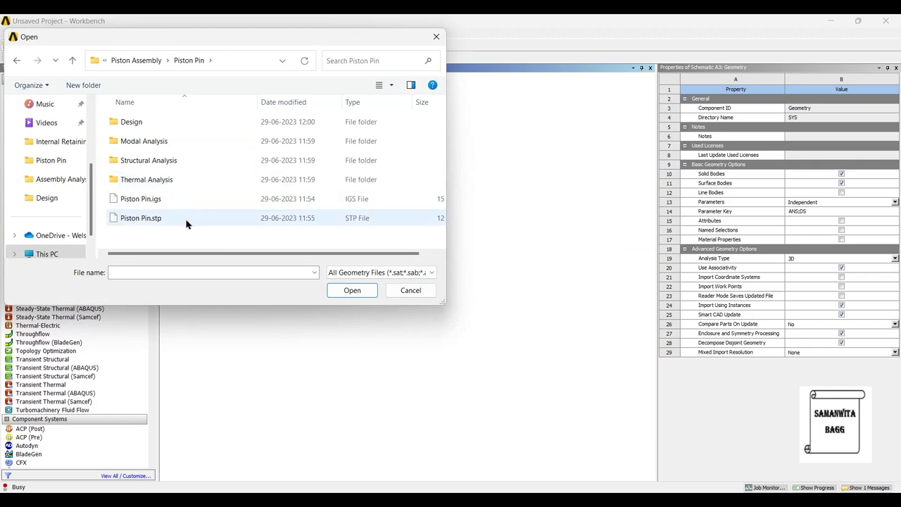
pyautogui.click(352, 290)
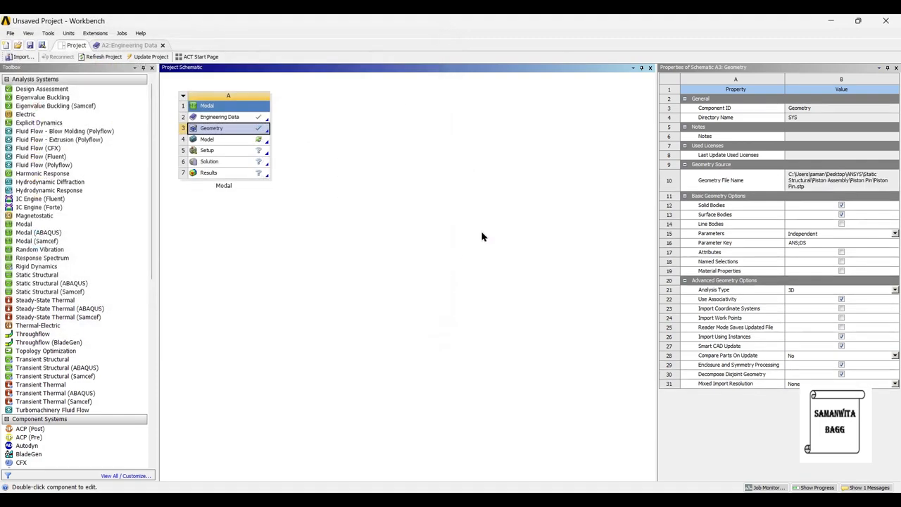
pyautogui.moveTo(417, 189)
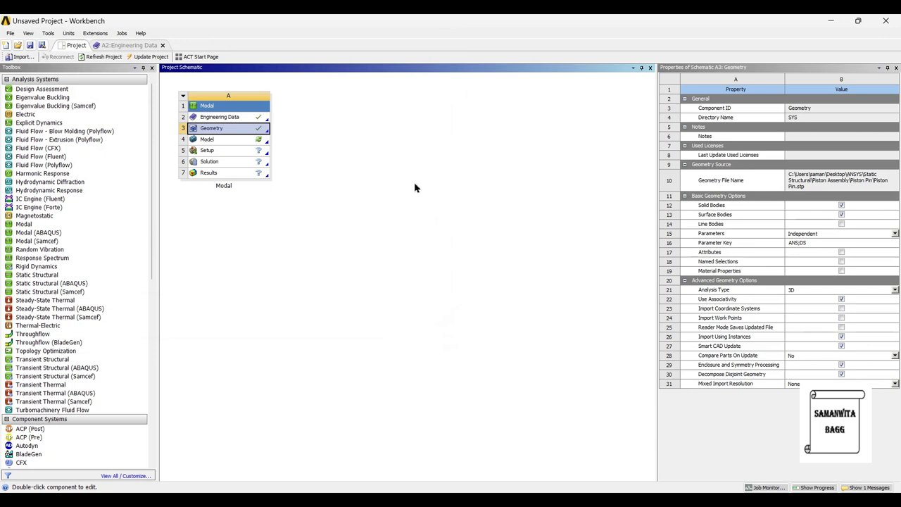
pyautogui.moveTo(407, 172)
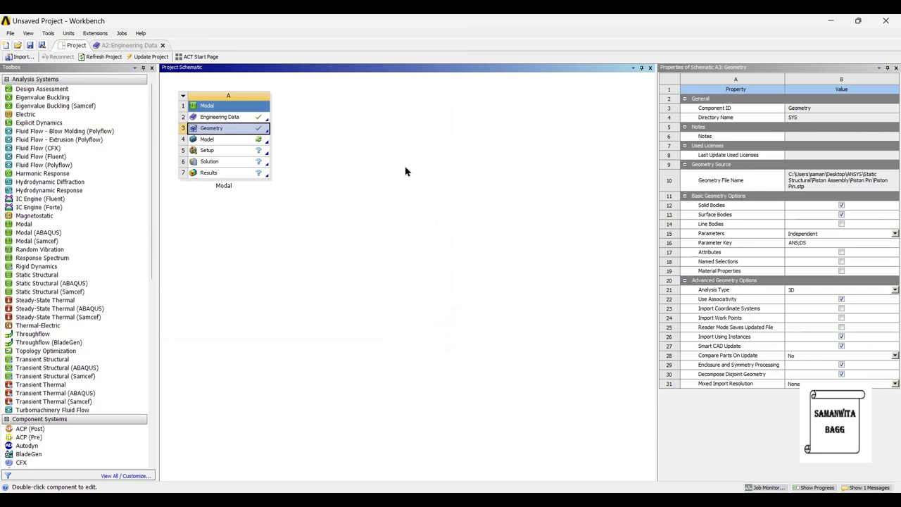
pyautogui.moveTo(225, 144)
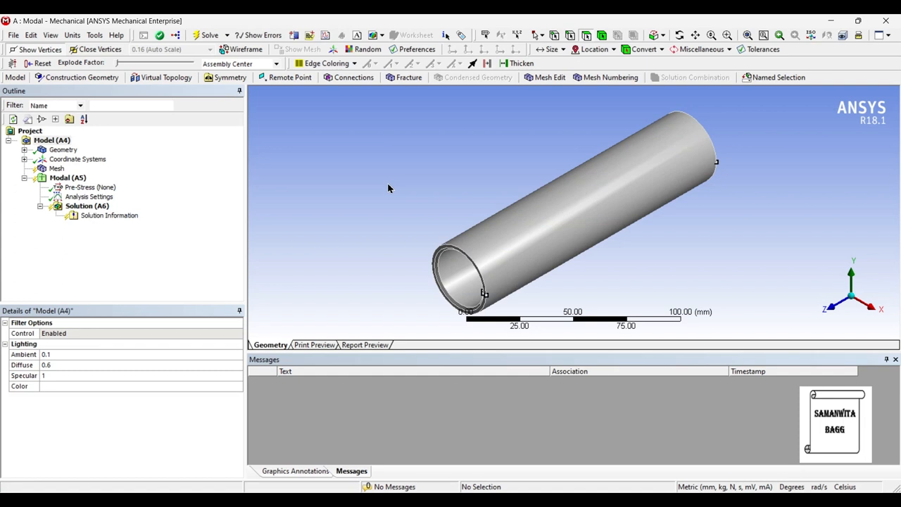
# - Assign Alloy Steel as the material of the piston pin body
pyautogui.click(59, 149)
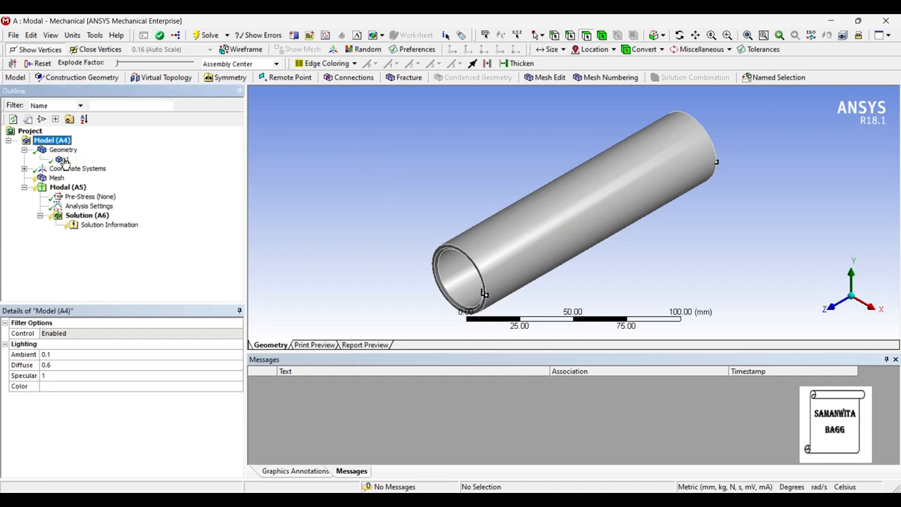
pyautogui.click(62, 160)
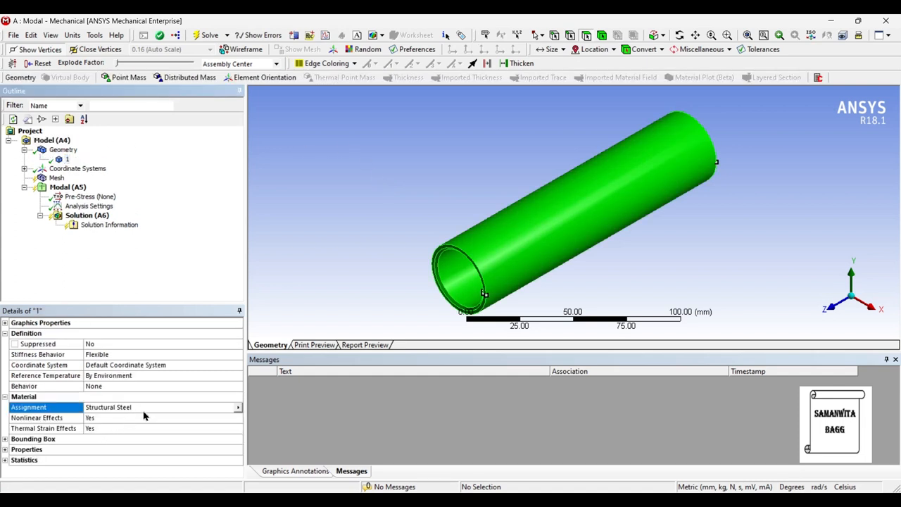
pyautogui.click(162, 407)
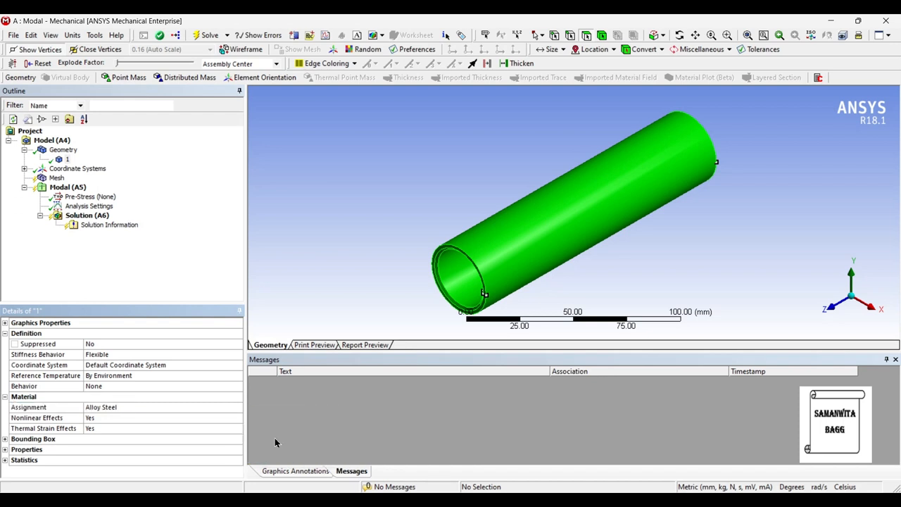
# - Generate a fine mesh over the whole hollow pin
pyautogui.click(57, 177)
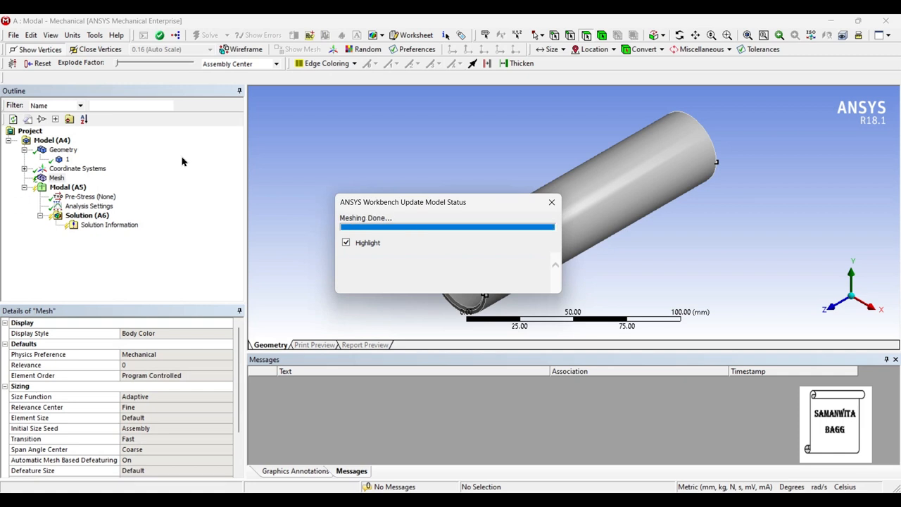
pyautogui.click(552, 203)
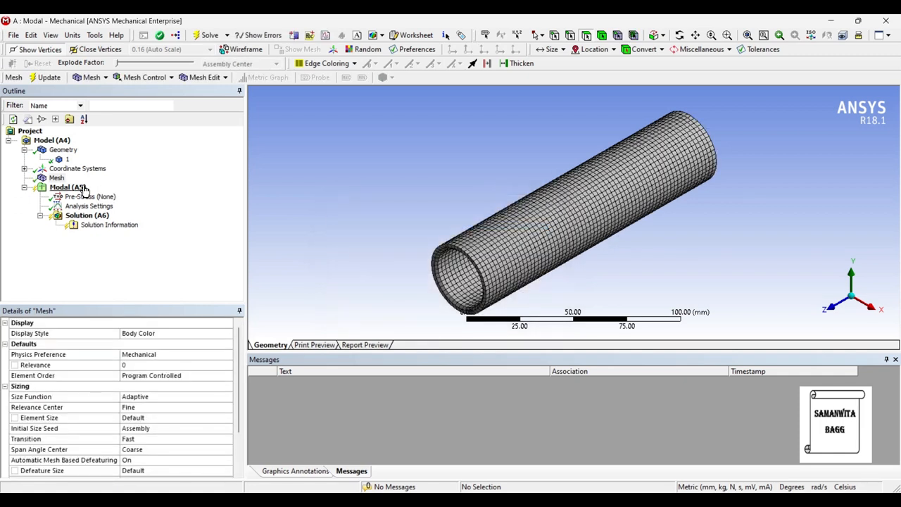
# - Add a Fixed Support on the near end face of the pin
pyautogui.rightClick(69, 186)
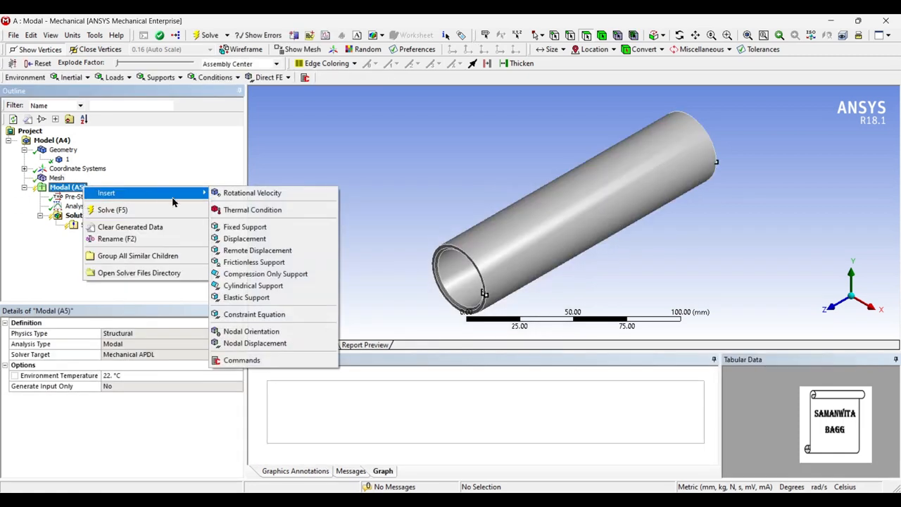
pyautogui.click(245, 226)
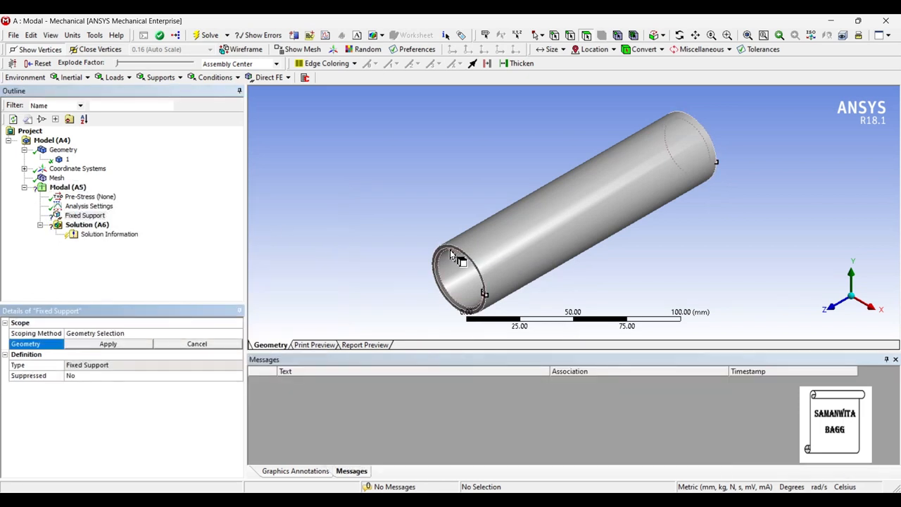
pyautogui.click(465, 265)
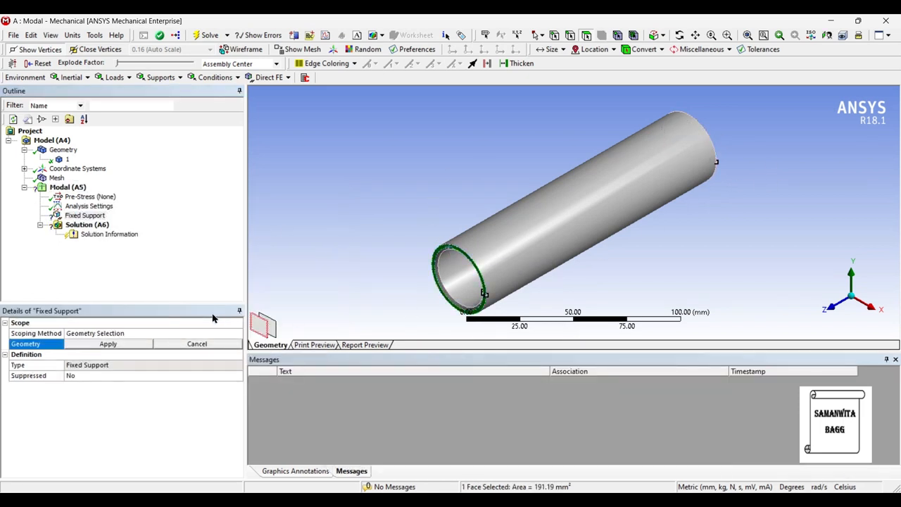
pyautogui.click(107, 344)
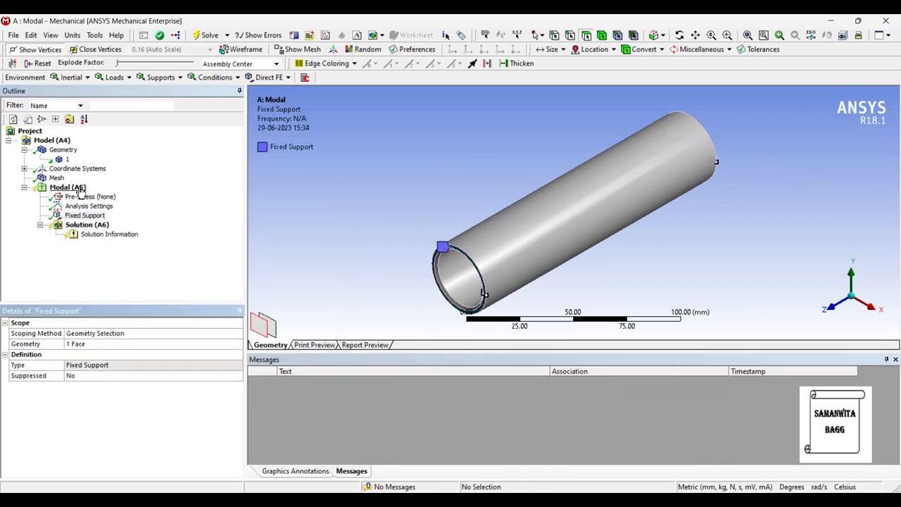
# - Add a second Fixed Support on the opposite end face of the pin
pyautogui.rightClick(68, 186)
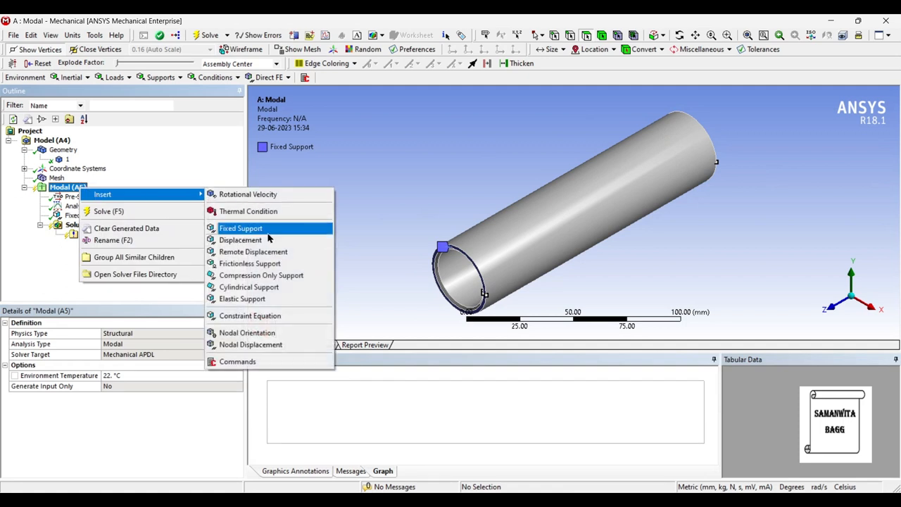
pyautogui.click(239, 228)
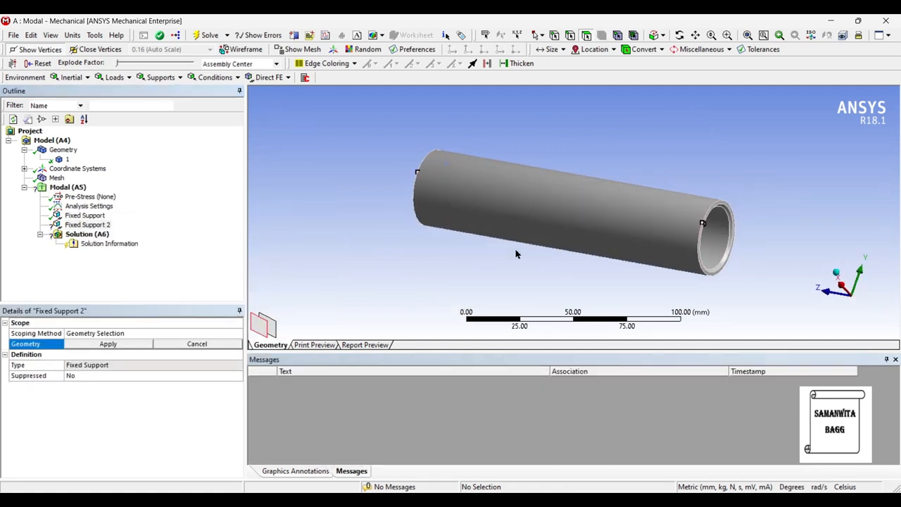
pyautogui.click(676, 214)
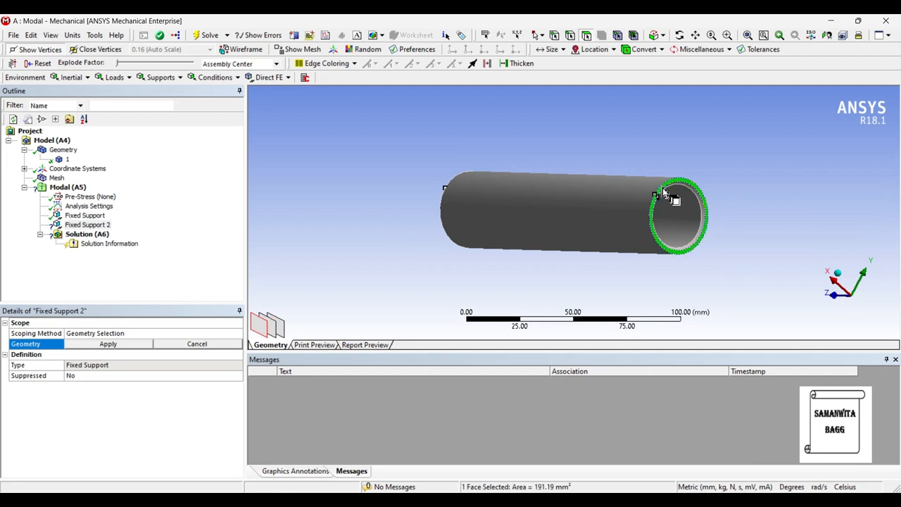
pyautogui.click(107, 344)
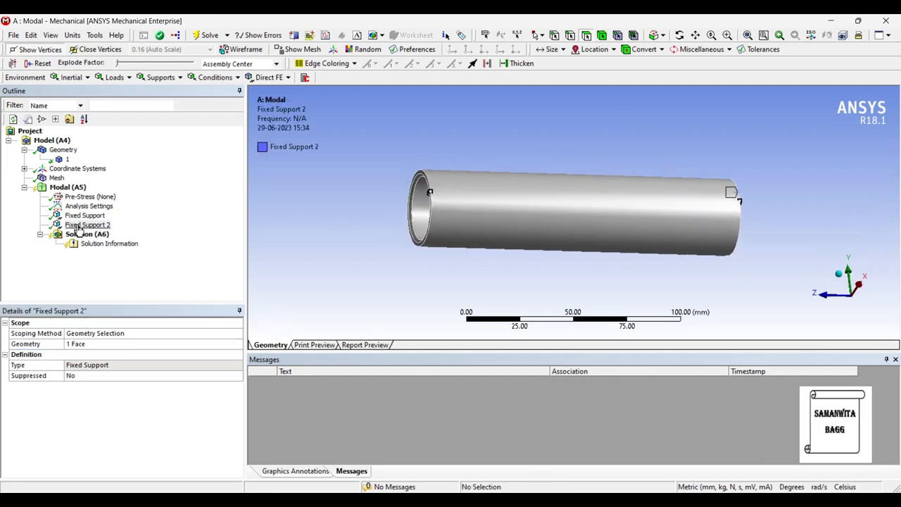
pyautogui.rightClick(83, 234)
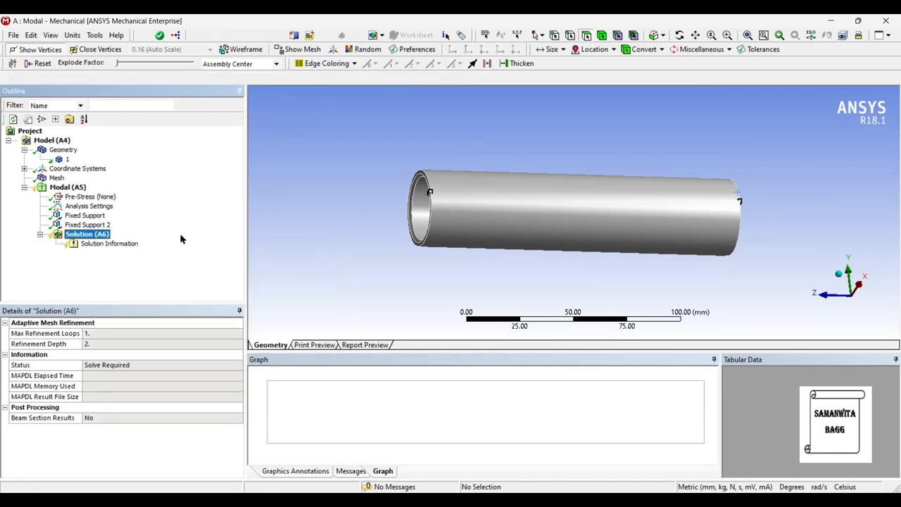
pyautogui.click(160, 36)
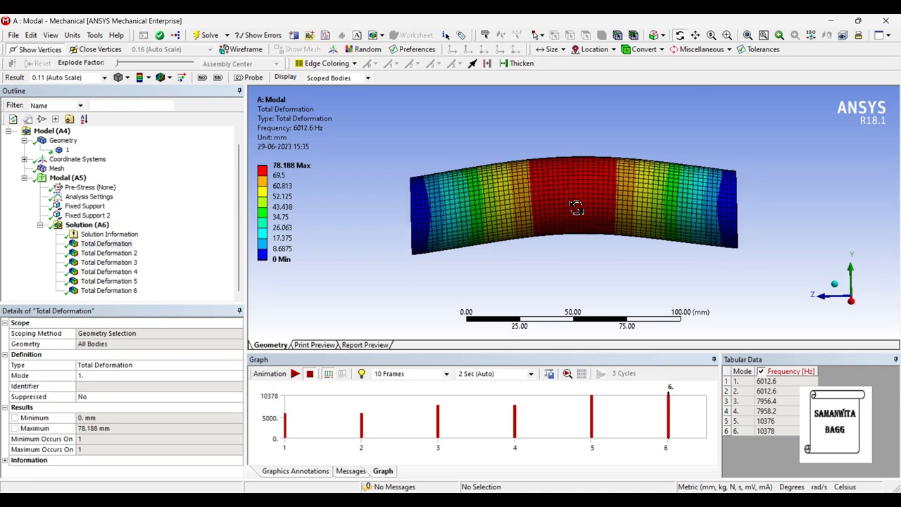
# - Animate the first mode shape and stop it
pyautogui.click(296, 373)
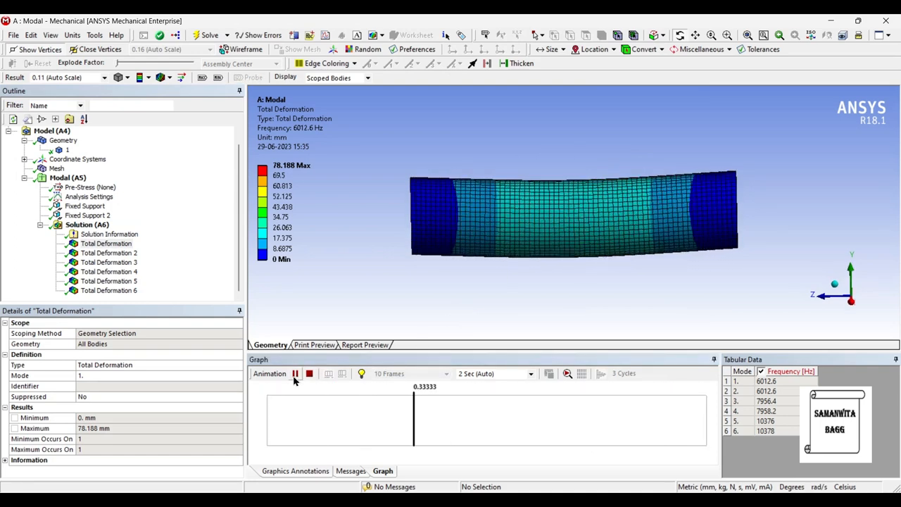
pyautogui.click(309, 375)
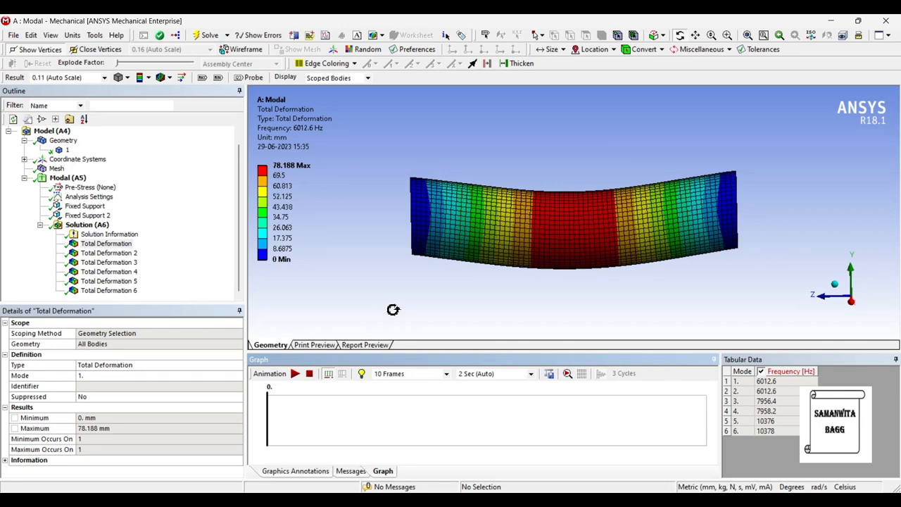
pyautogui.moveTo(358, 277)
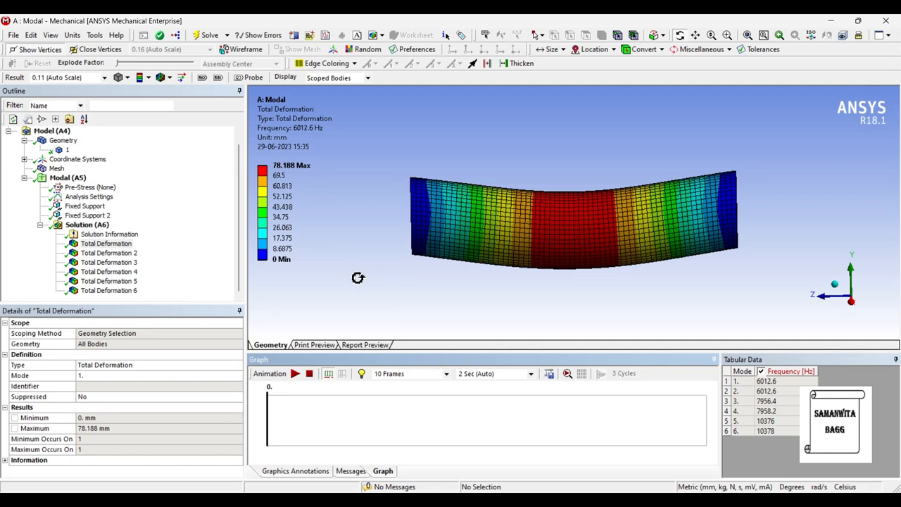
pyautogui.moveTo(310, 286)
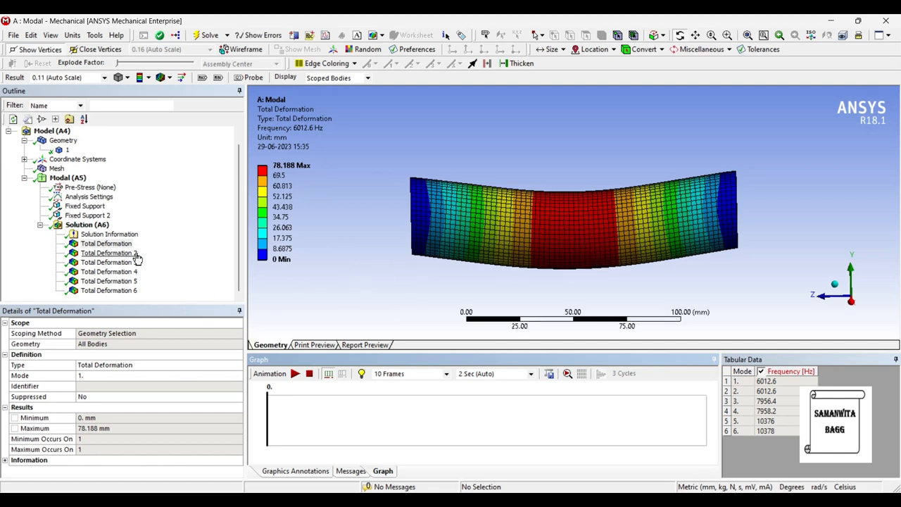
# - Animate the second mode shape at 6012.6 Hz, then bring up the third mode's deformation
pyautogui.click(107, 253)
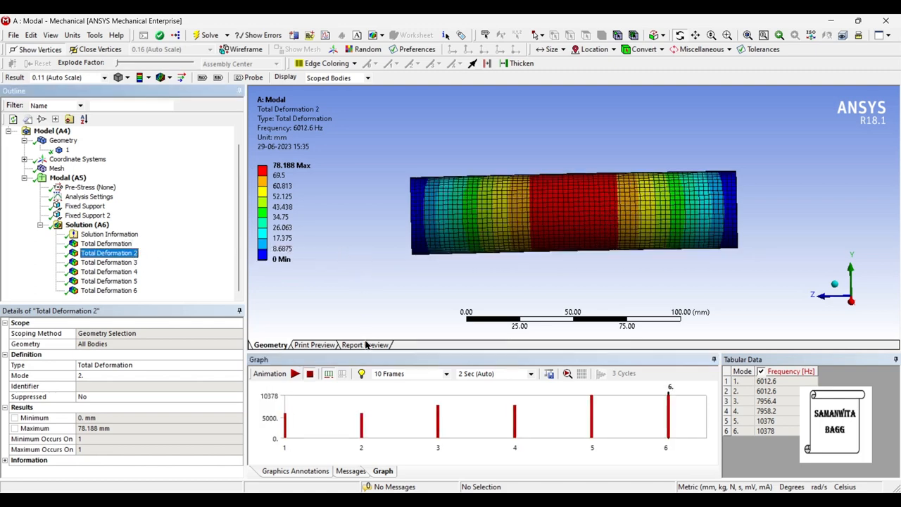
pyautogui.click(293, 373)
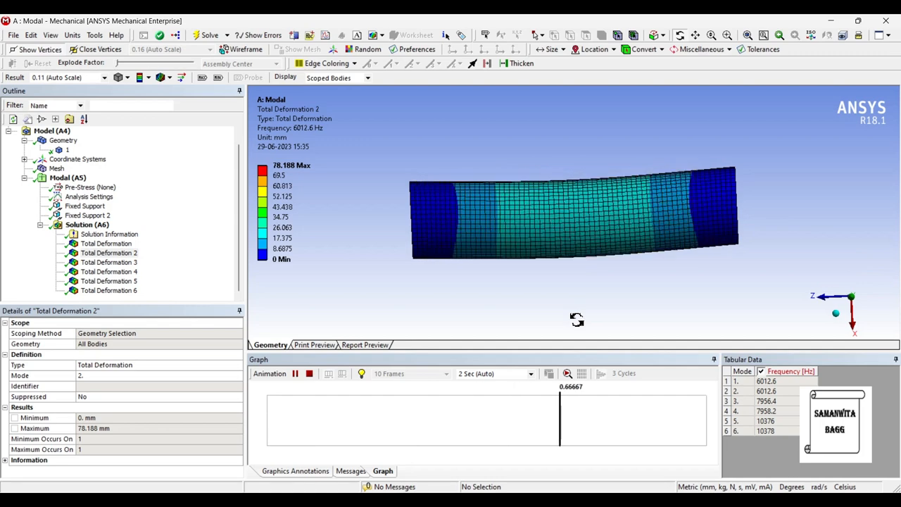
pyautogui.moveTo(560, 277)
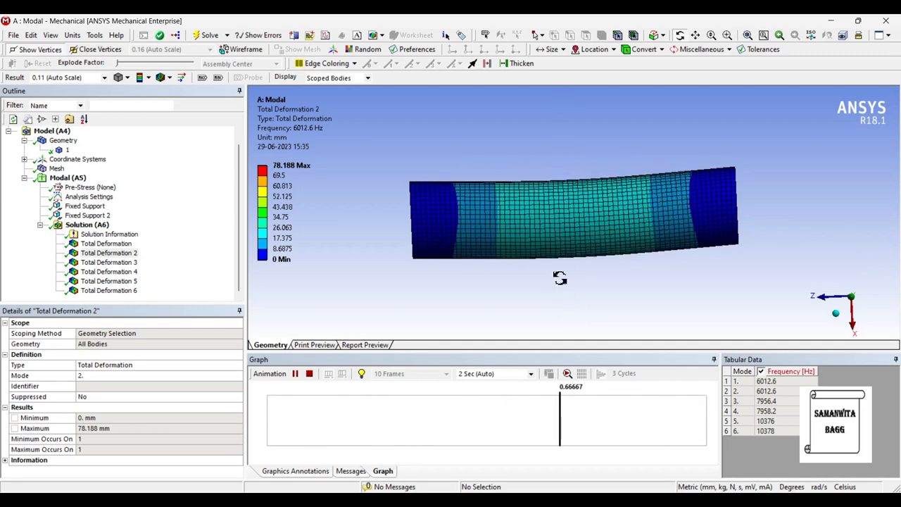
pyautogui.click(295, 375)
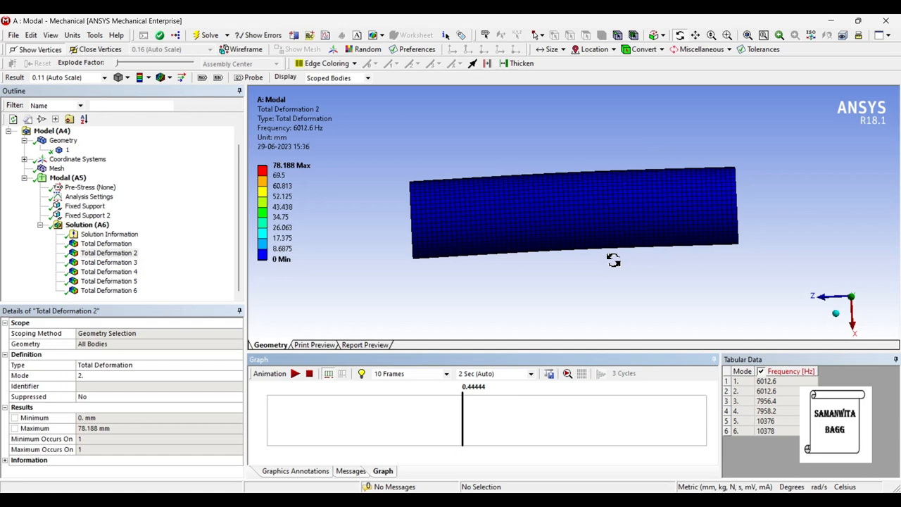
pyautogui.moveTo(597, 203)
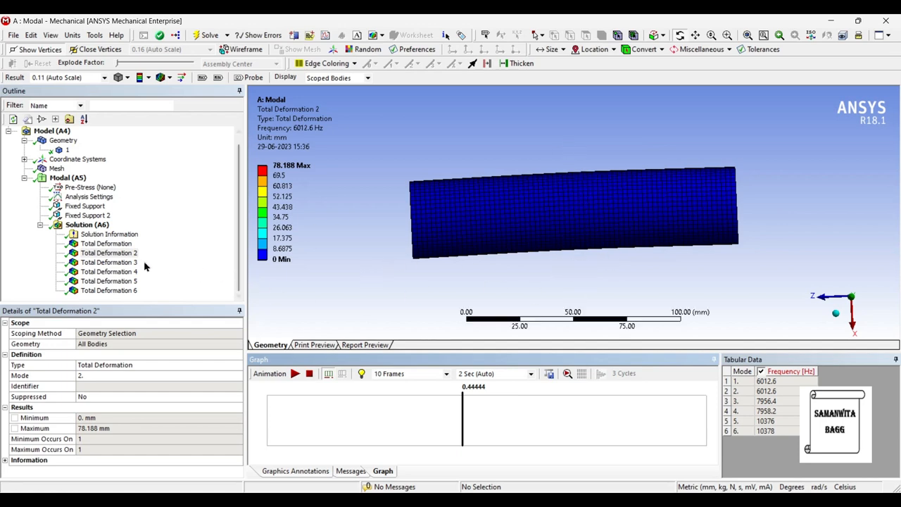
pyautogui.click(109, 262)
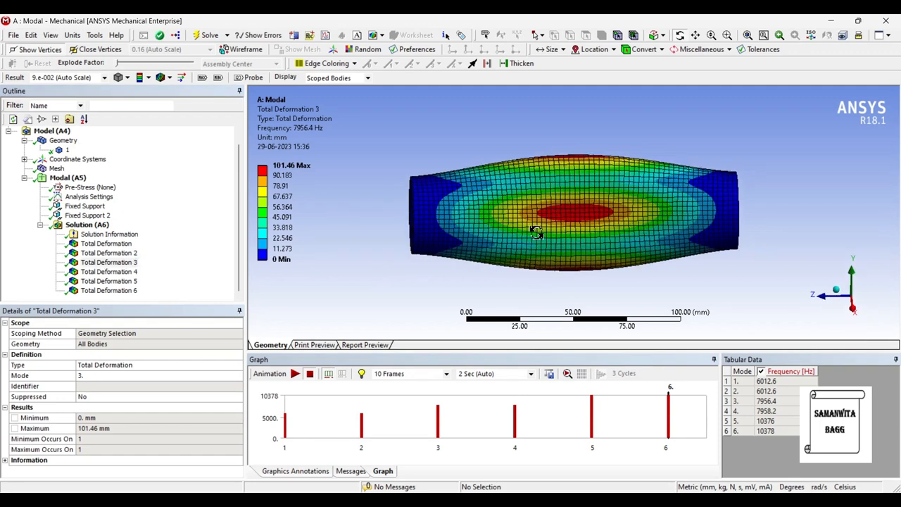
# - Animate the third mode shape at 7956.4 Hz while rotating the pin, then show mode 4's deformation
pyautogui.click(296, 373)
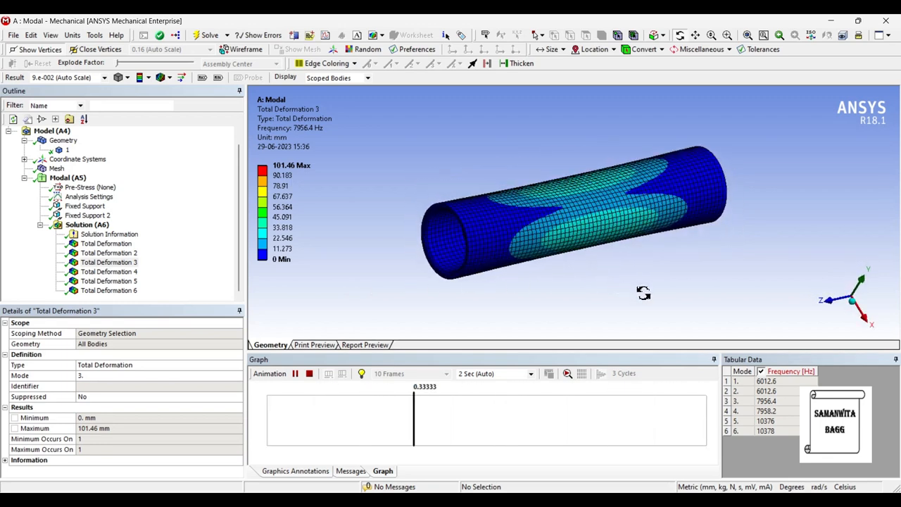
pyautogui.moveTo(645, 291); pyautogui.dragTo(458, 273)
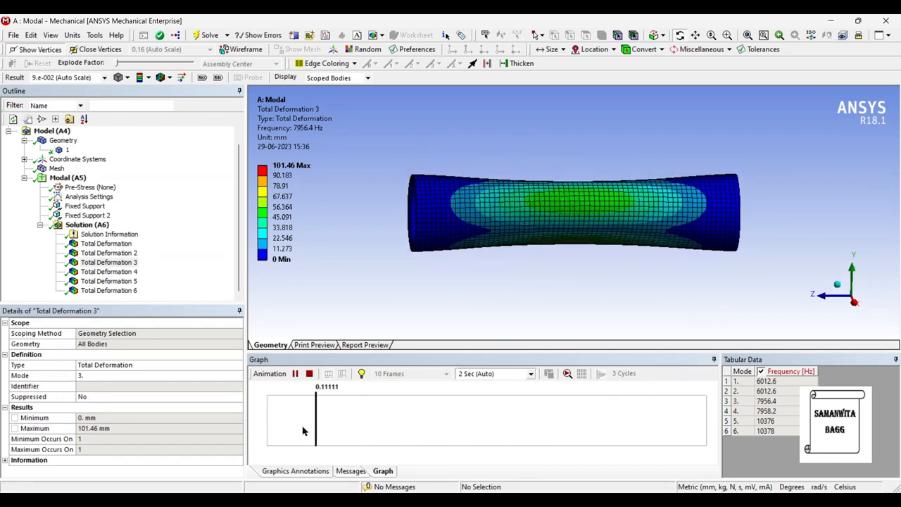
pyautogui.click(296, 373)
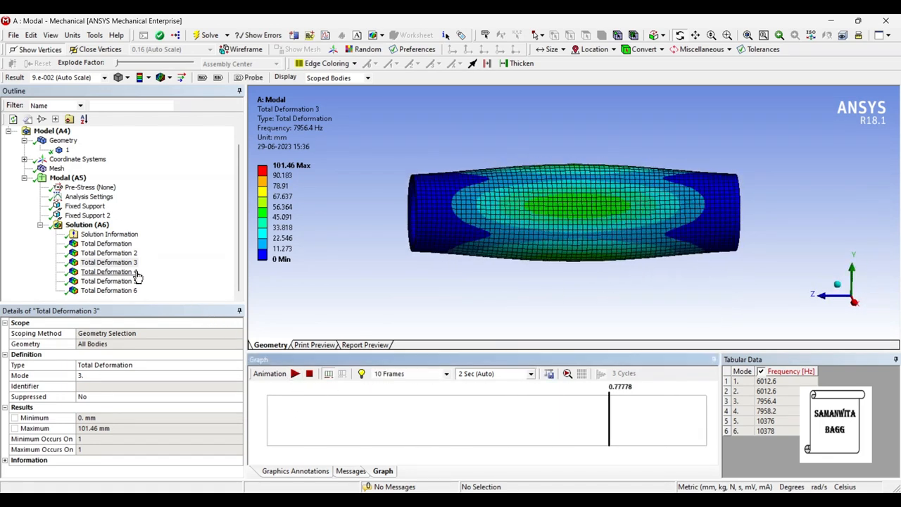
pyautogui.click(109, 270)
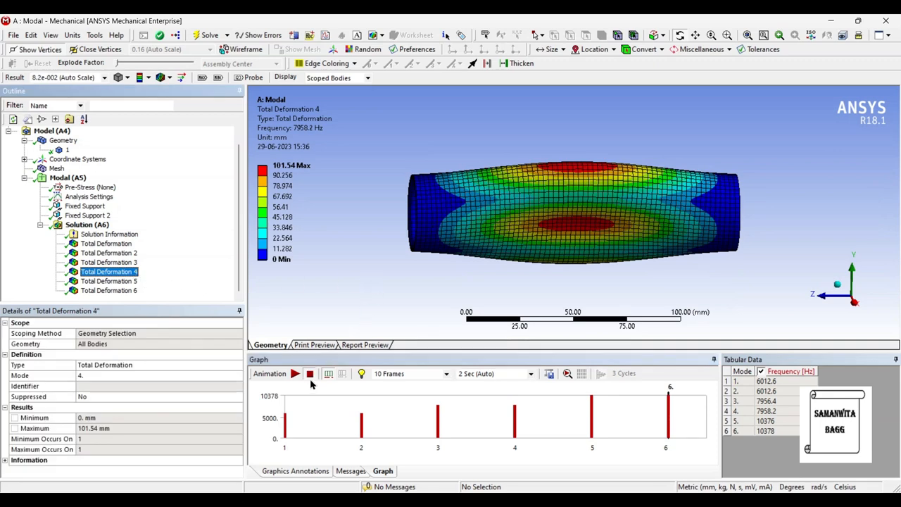
# - Animate the fourth mode shape at 7958.2 Hz, then show mode 5's deformation at 10378 Hz
pyautogui.click(296, 374)
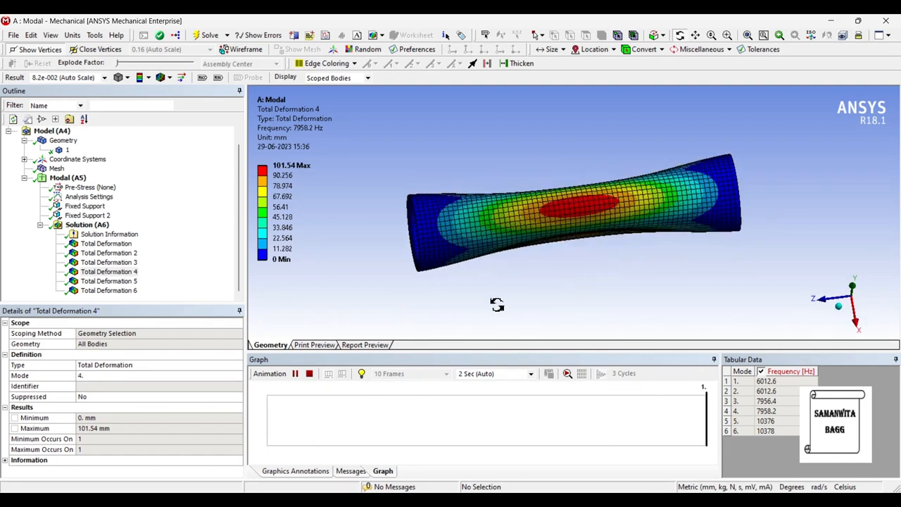
pyautogui.click(298, 374)
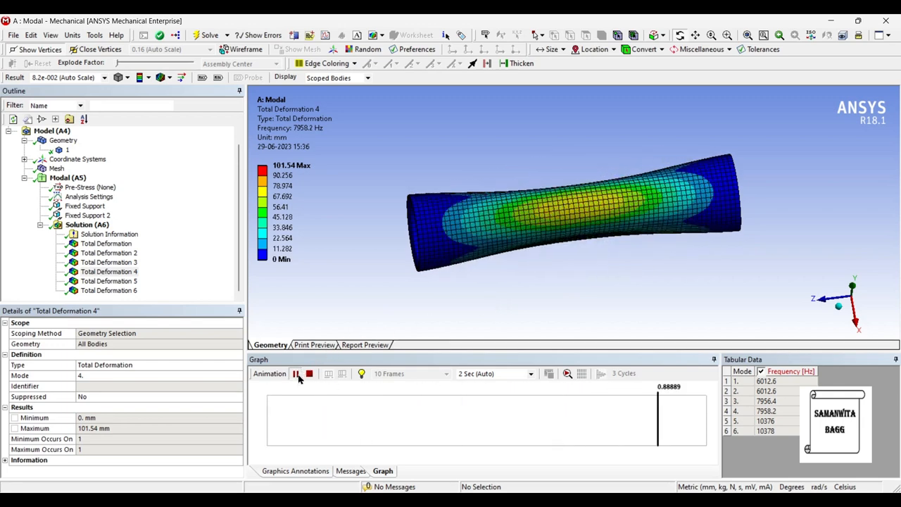
pyautogui.click(289, 374)
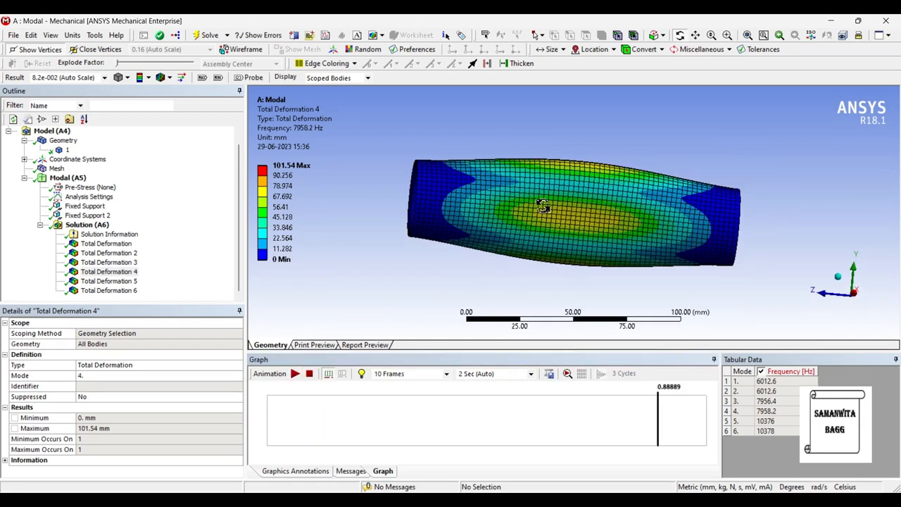
pyautogui.click(109, 281)
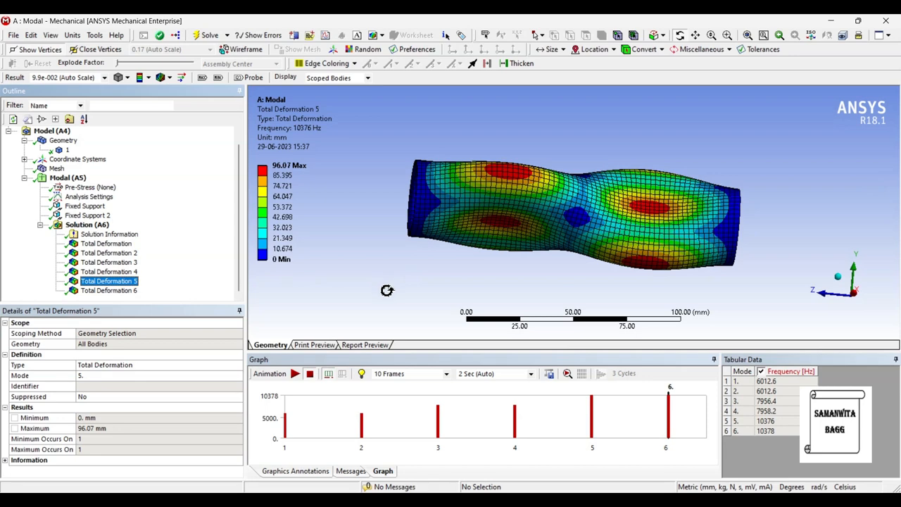
# - Animate the fifth mode shape at 10378 Hz, then show mode 6's deformation
pyautogui.click(296, 373)
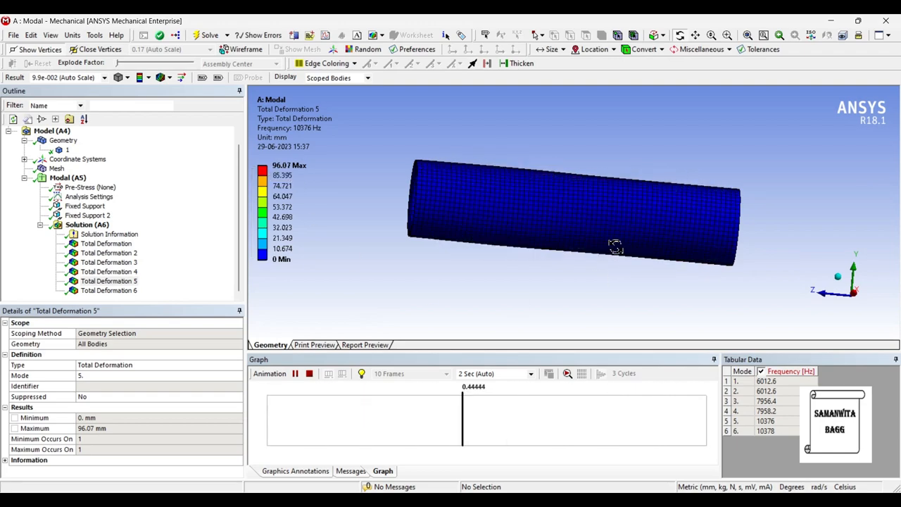
pyautogui.moveTo(535, 296)
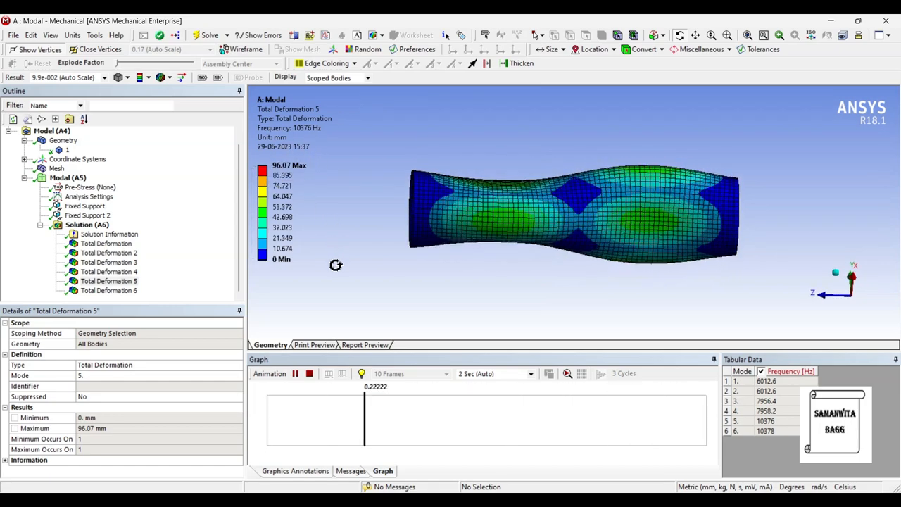
pyautogui.click(110, 290)
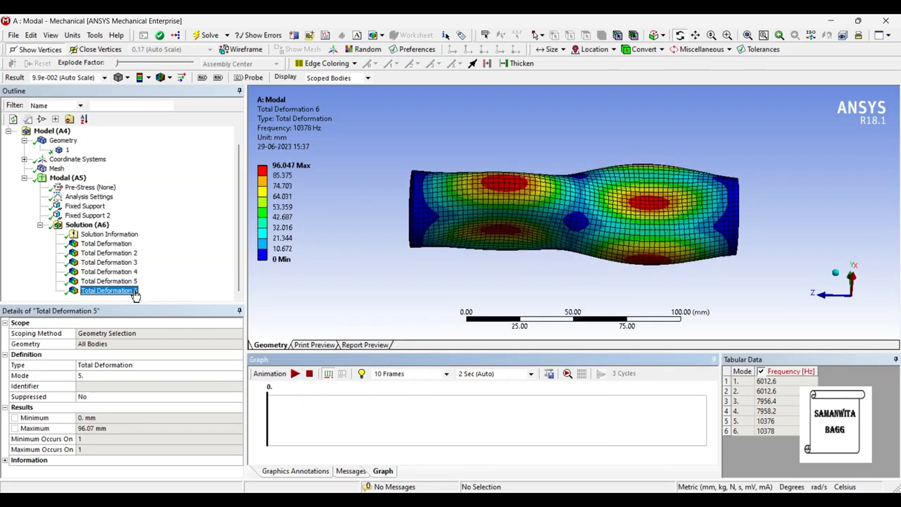
# - Animate the sixth mode shape and pause it partway through
pyautogui.click(109, 290)
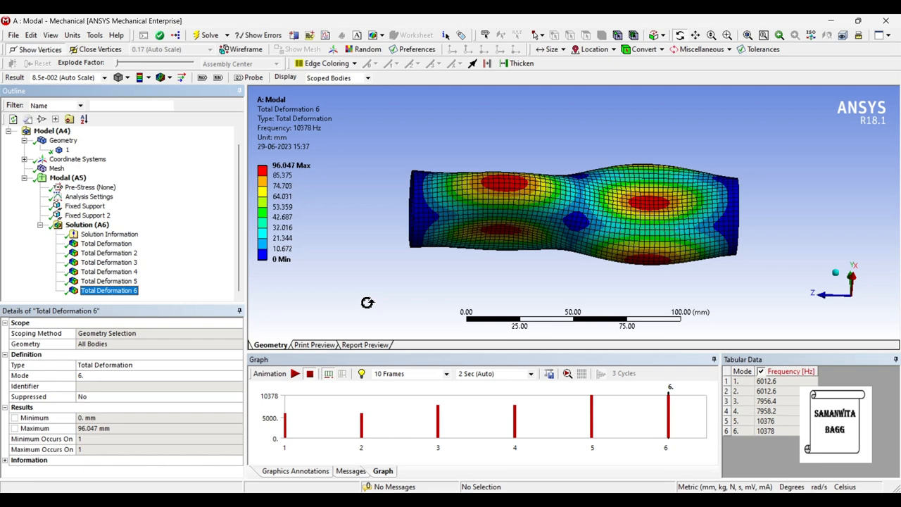
pyautogui.moveTo(298, 288)
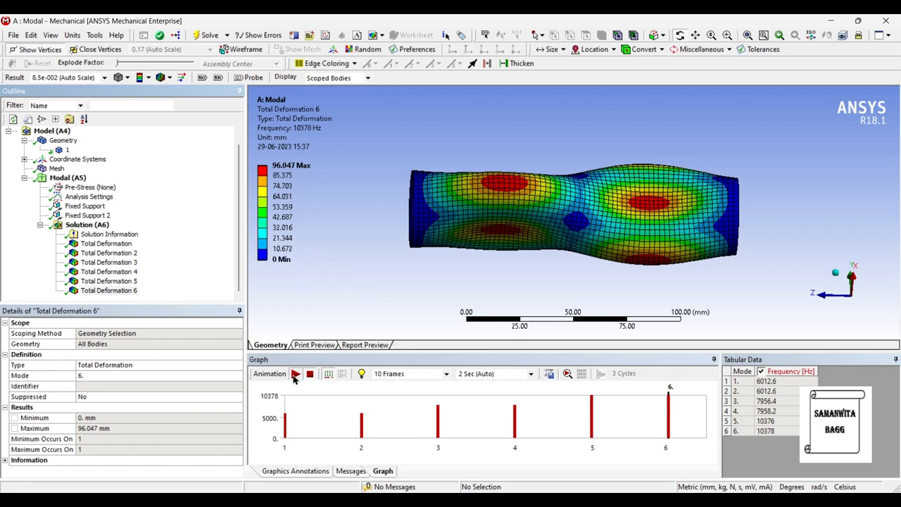
pyautogui.click(296, 375)
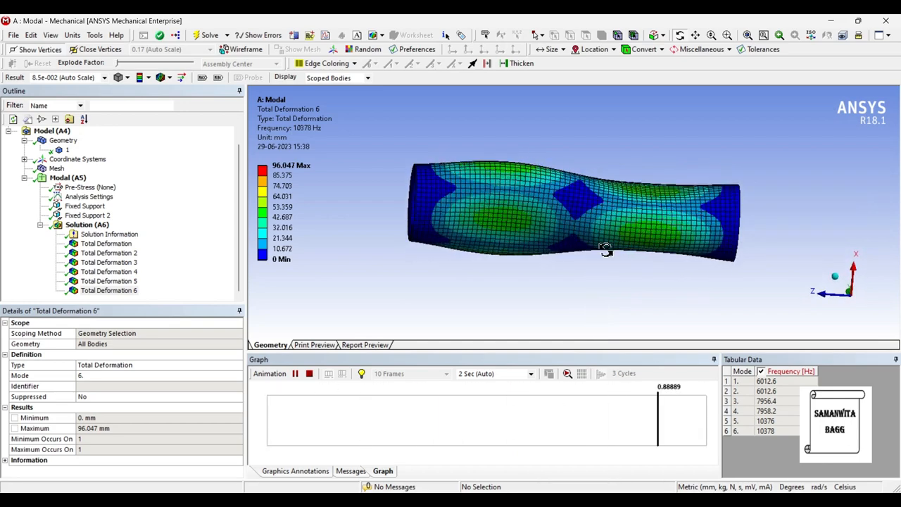
pyautogui.click(296, 373)
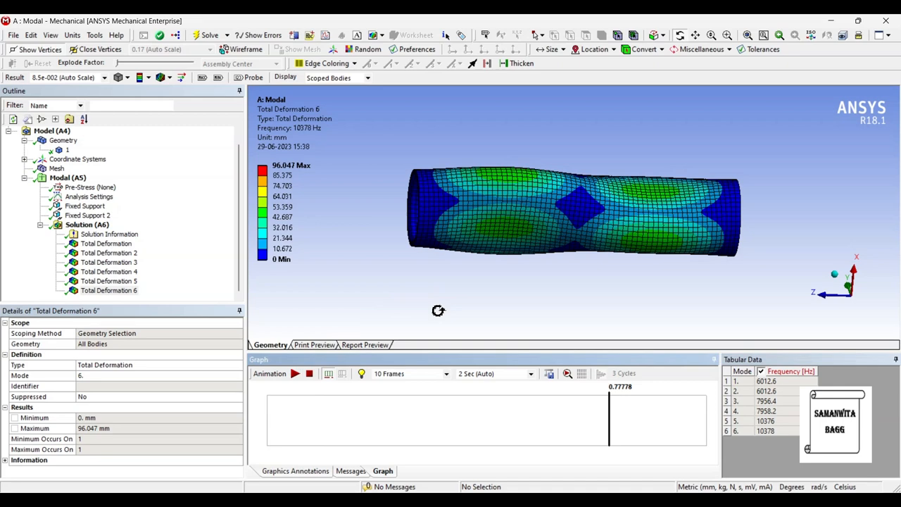
pyautogui.moveTo(594, 316)
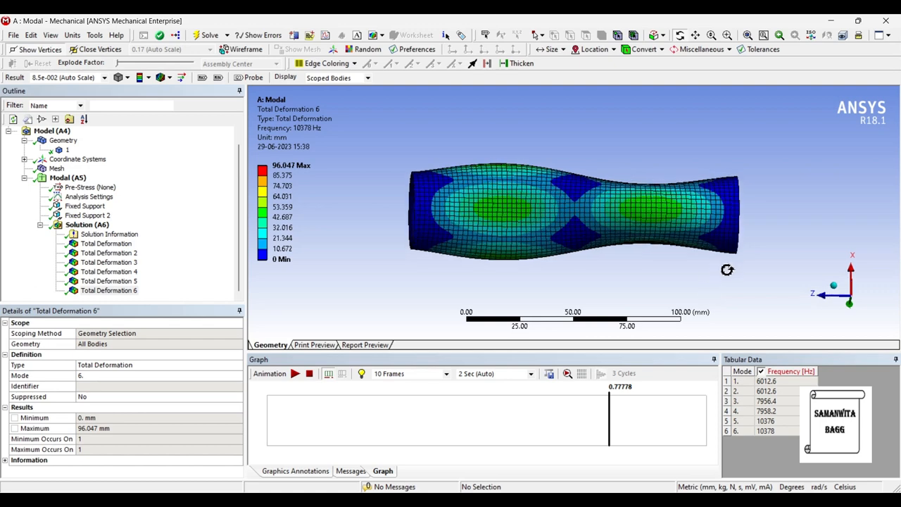
pyautogui.moveTo(720, 276)
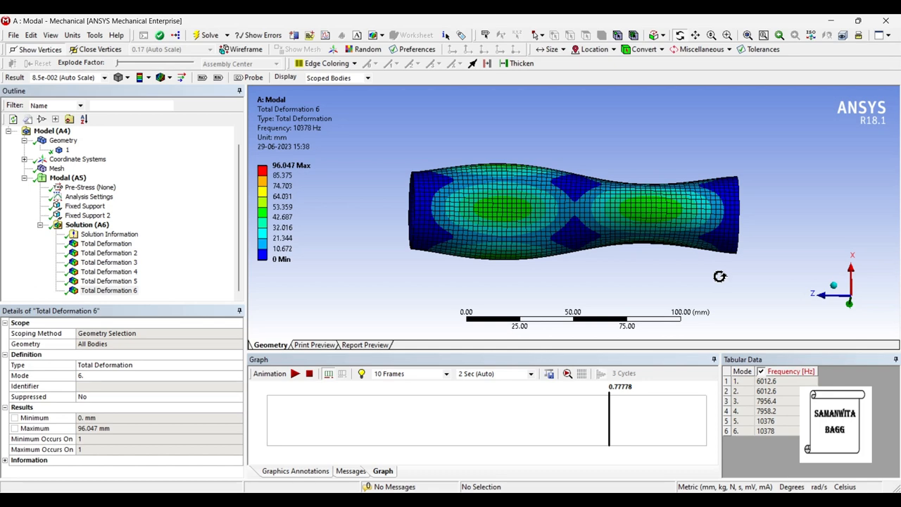
pyautogui.moveTo(455, 290)
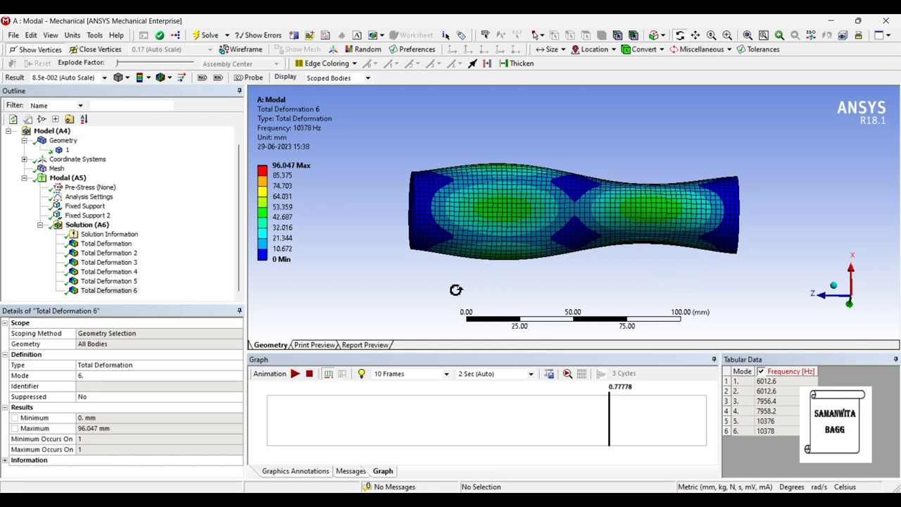
pyautogui.moveTo(352, 275)
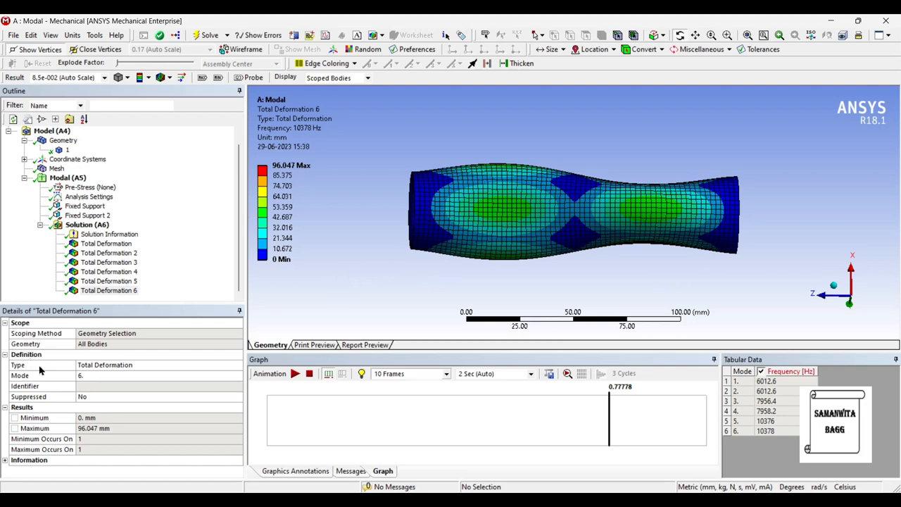
# - Change Max Modes to Find from 6 to 10 in the modal Analysis Settings
pyautogui.click(88, 224)
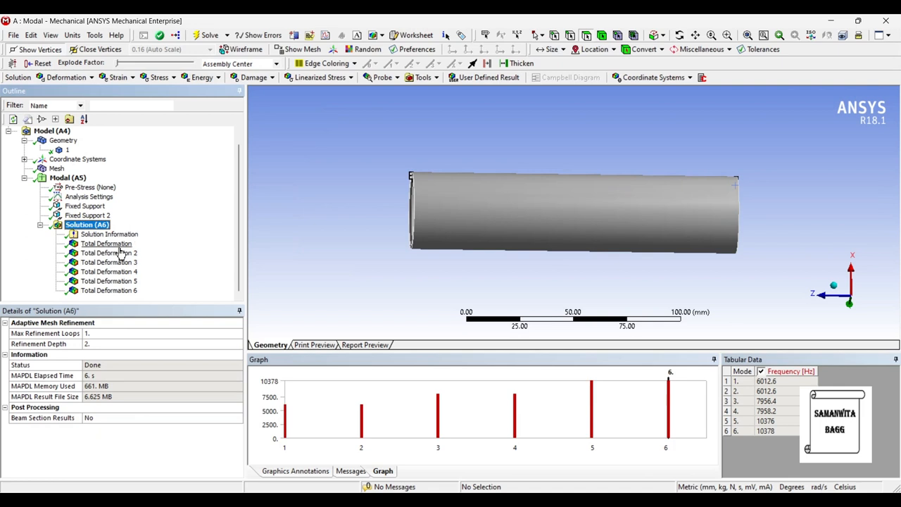
pyautogui.moveTo(125, 301)
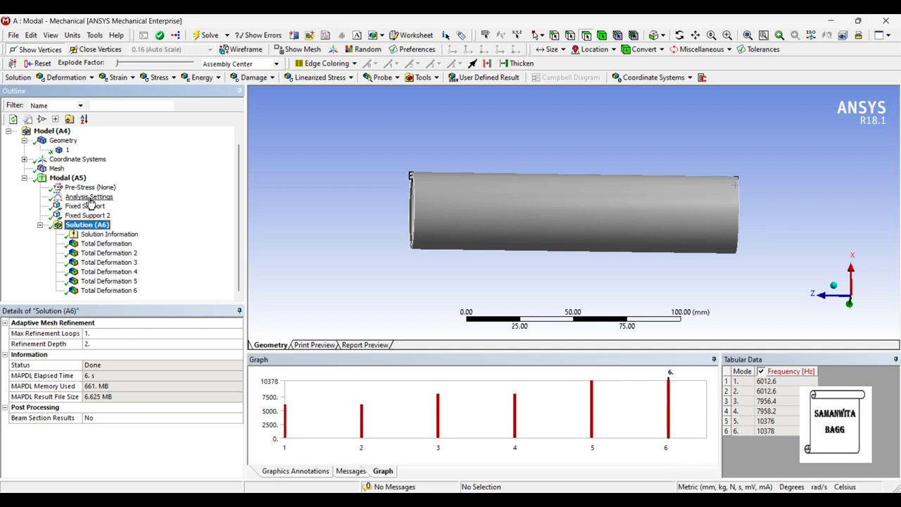
pyautogui.click(90, 197)
pyautogui.write('10')
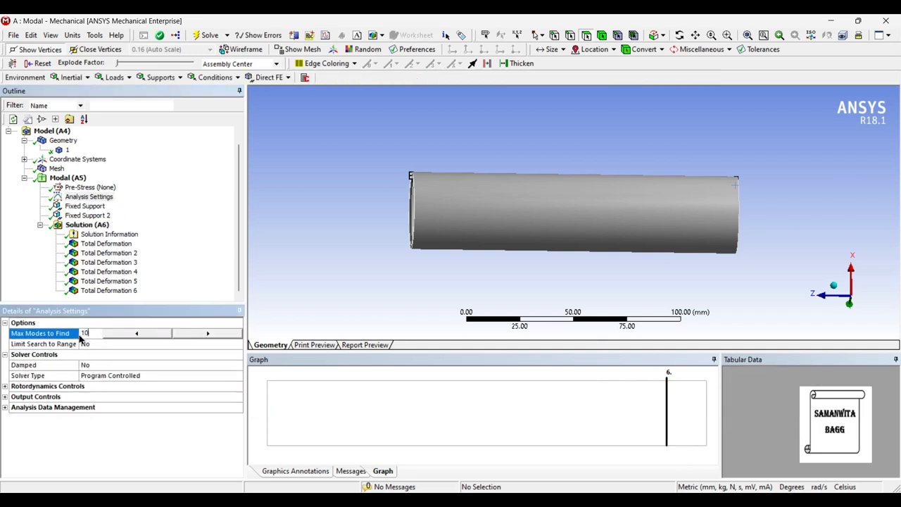
pyautogui.click(87, 196)
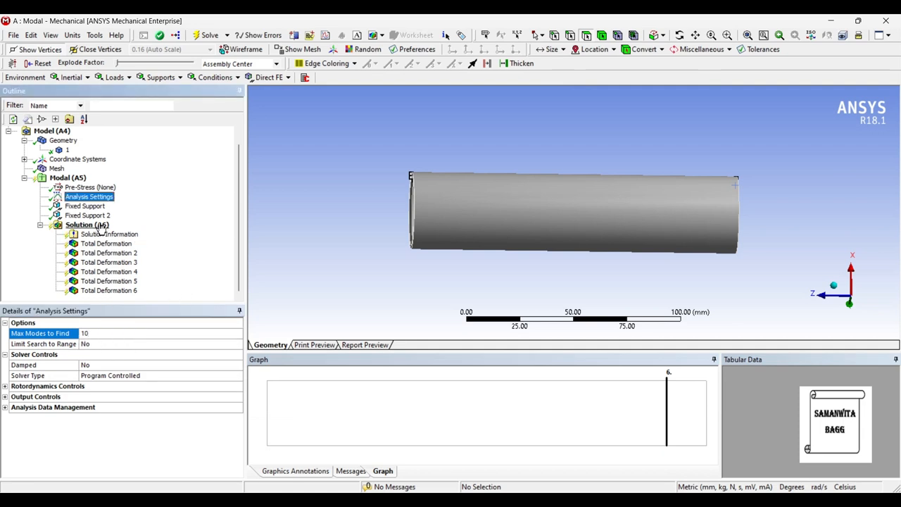
# - Re-solve for ten modes with mode-shape results and delete the duplicate Total Deformation 7–12
pyautogui.rightClick(87, 224)
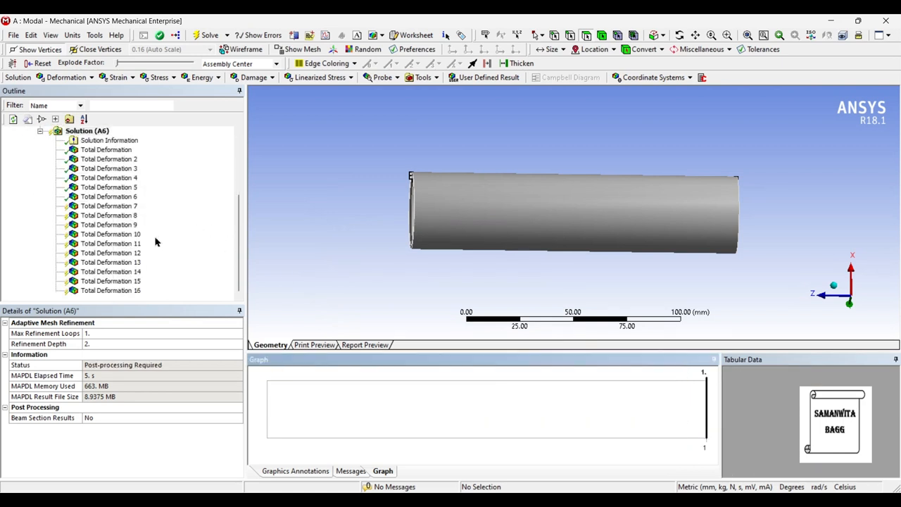
pyautogui.moveTo(144, 212)
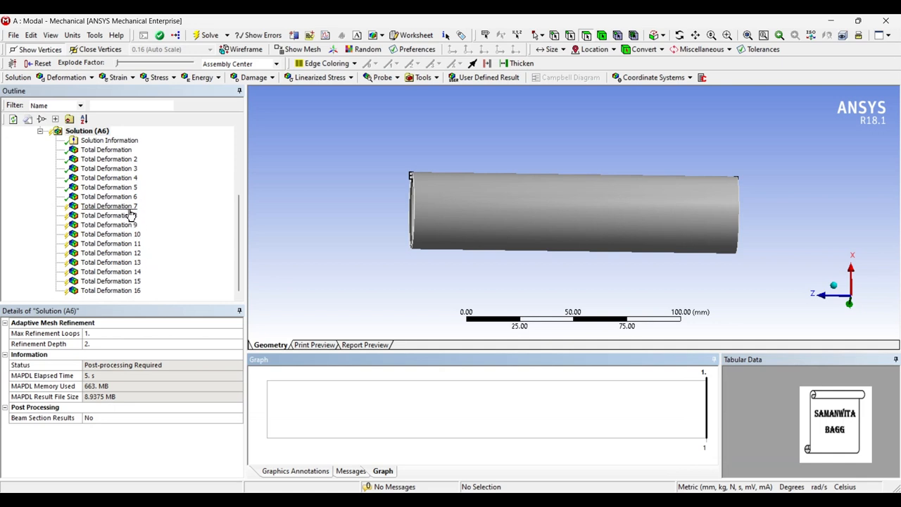
pyautogui.rightClick(110, 205)
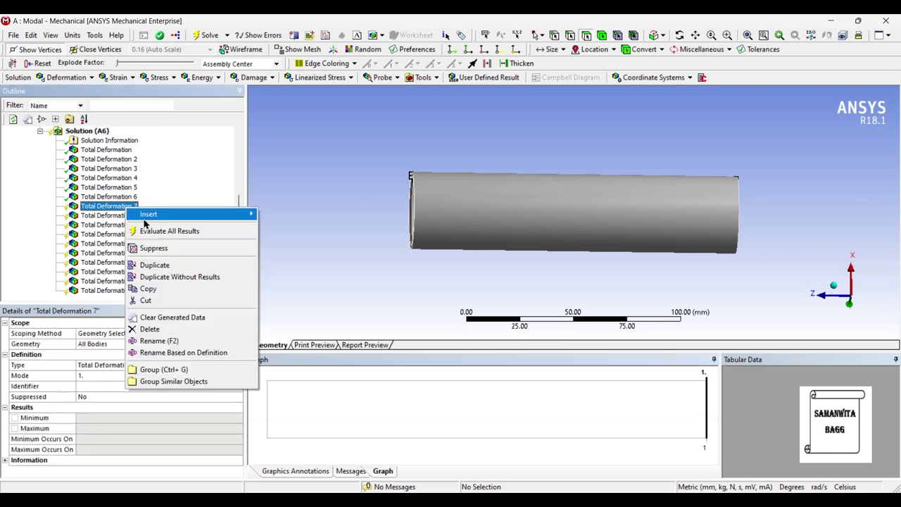
pyautogui.click(149, 329)
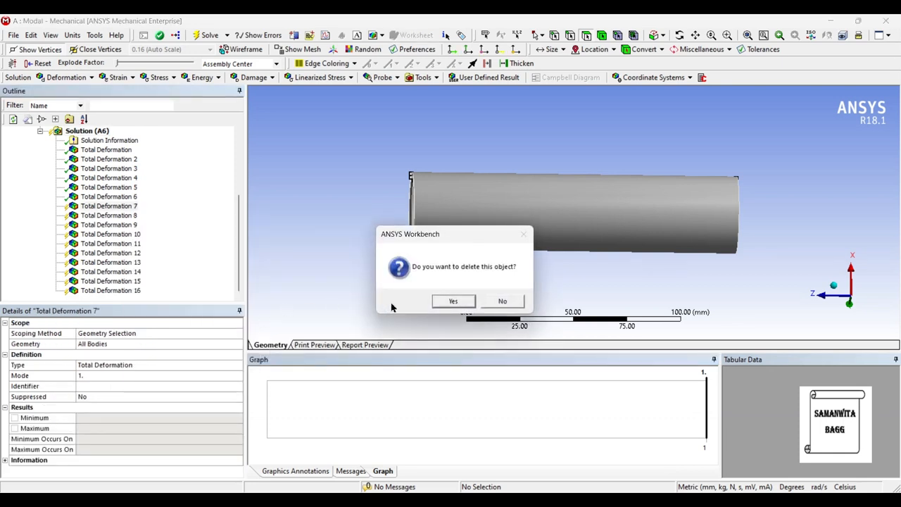
pyautogui.click(453, 301)
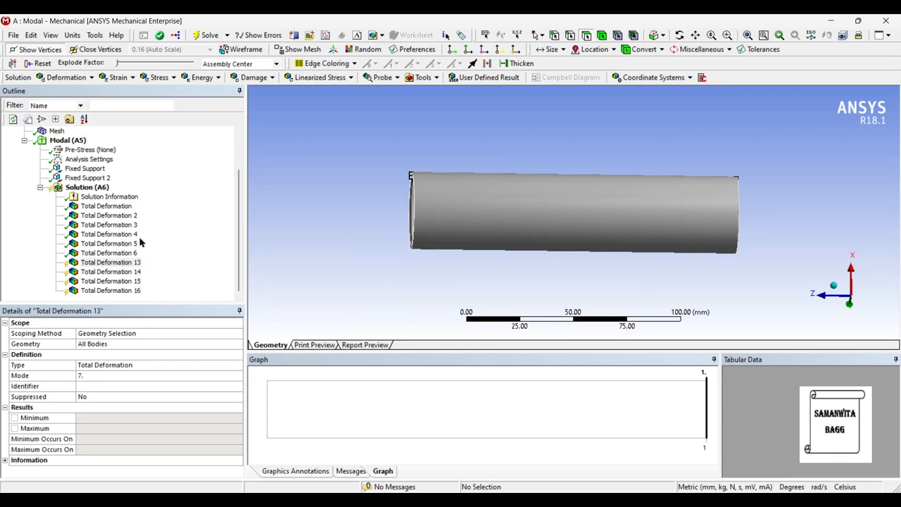
# - Animate mode 7 at 10681 Hz (Total Deformation 13), then show mode 9 at 12582 Hz
pyautogui.click(87, 186)
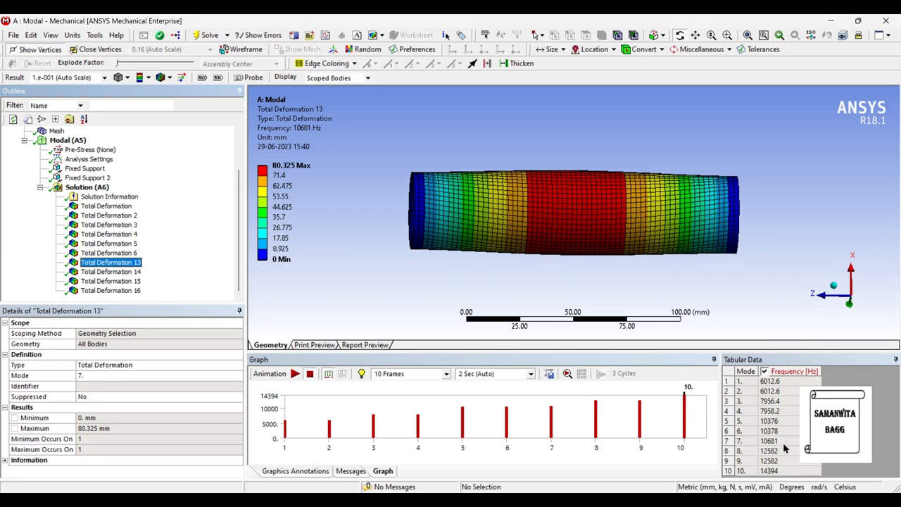
pyautogui.click(296, 374)
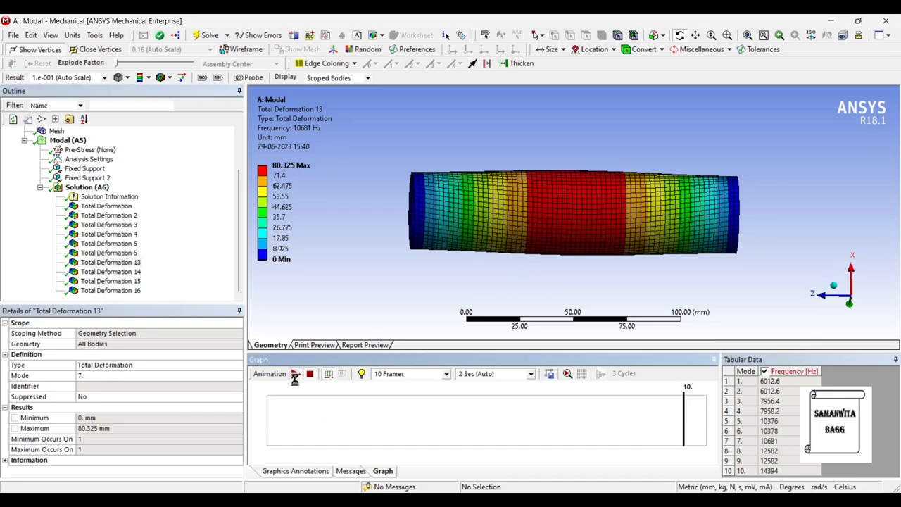
pyautogui.click(296, 375)
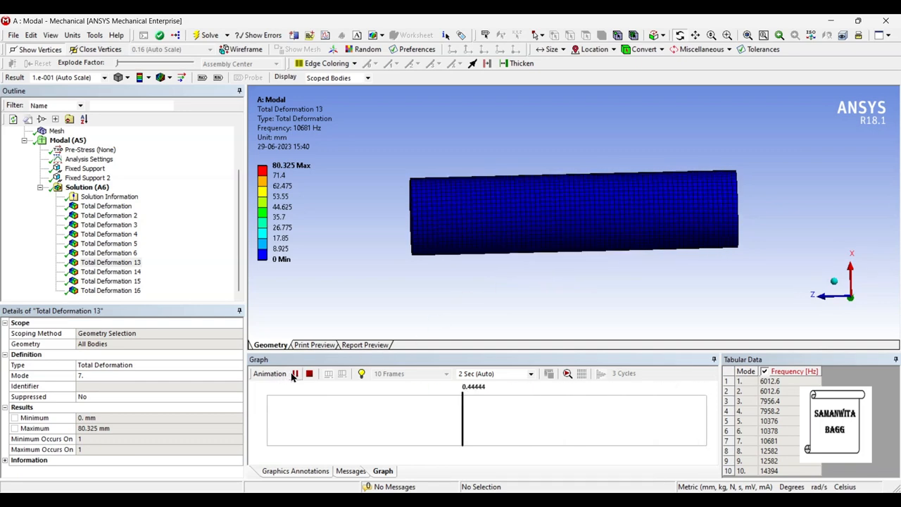
pyautogui.click(110, 270)
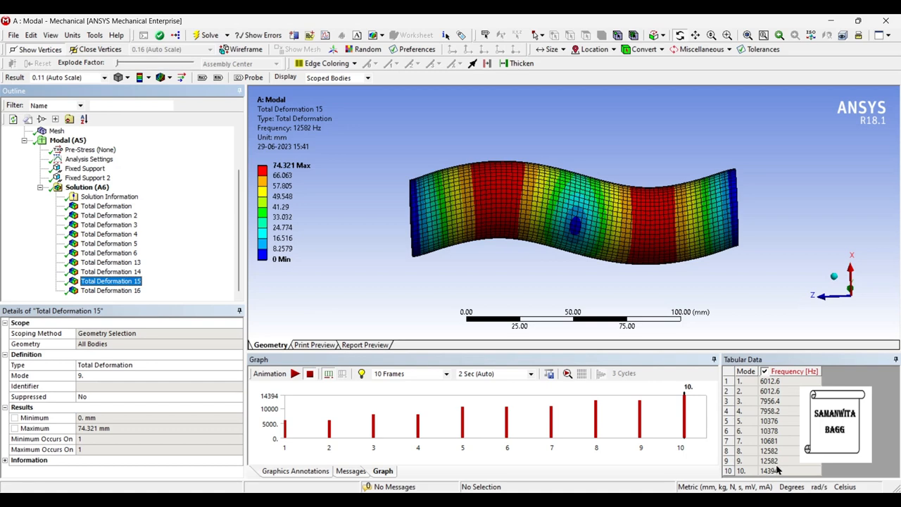
pyautogui.moveTo(301, 330)
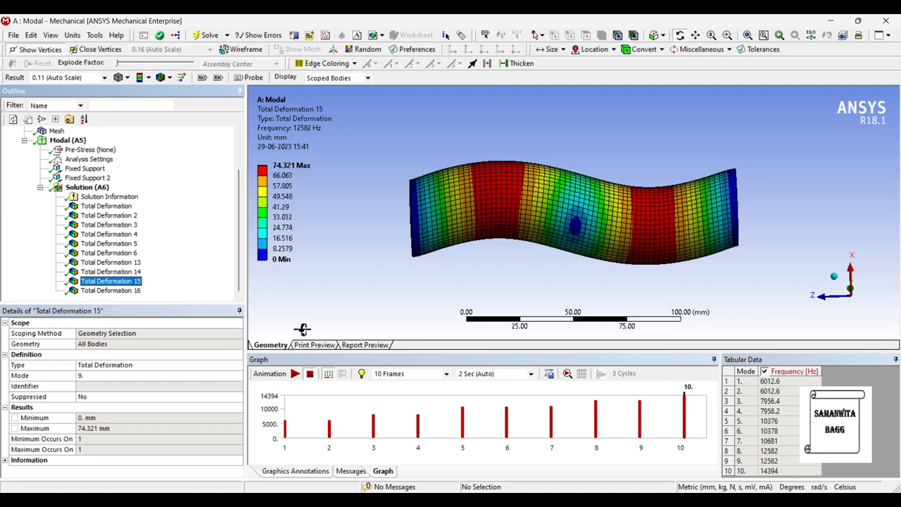
# - Animate mode 9's bending shape, then display and animate mode 10 at 14394 Hz (Total Deformation 16)
pyautogui.click(297, 375)
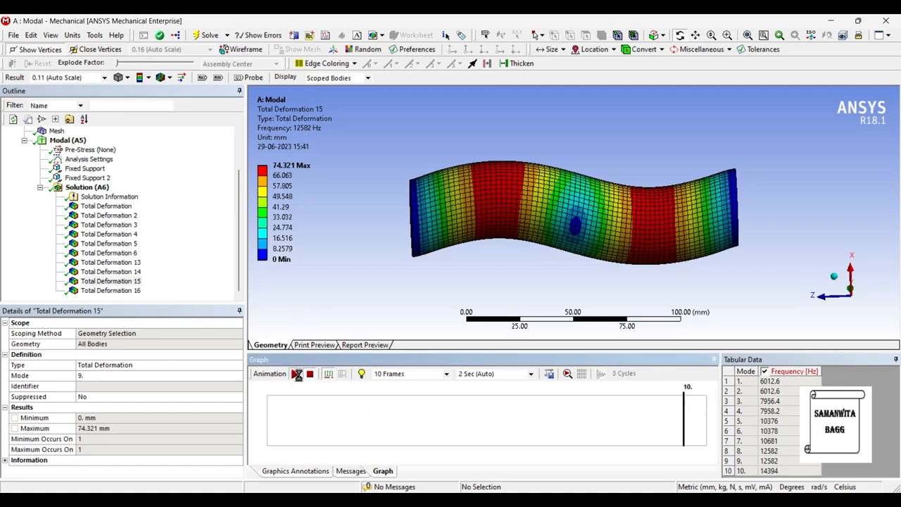
pyautogui.click(297, 374)
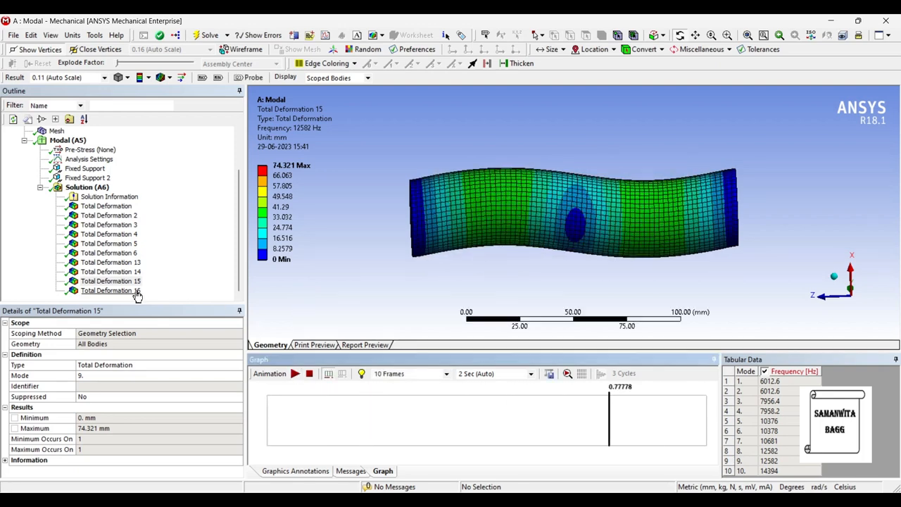
pyautogui.click(110, 290)
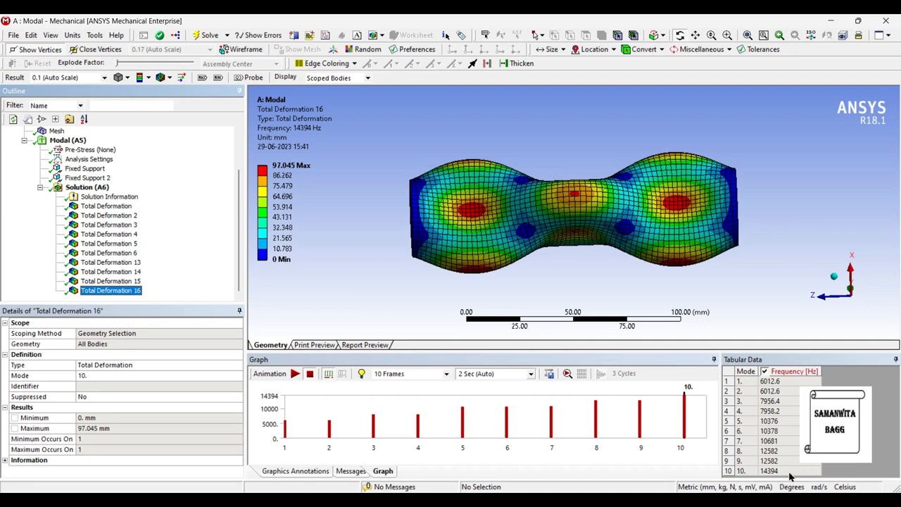
pyautogui.click(295, 375)
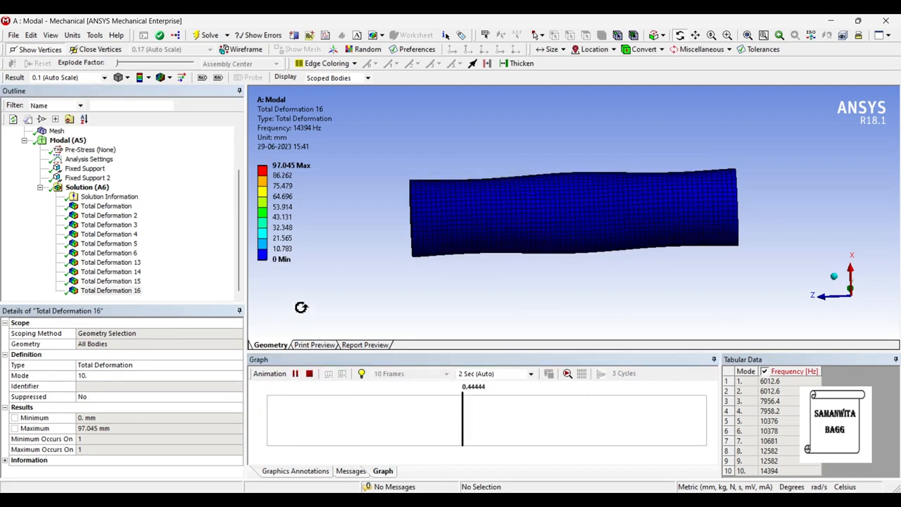